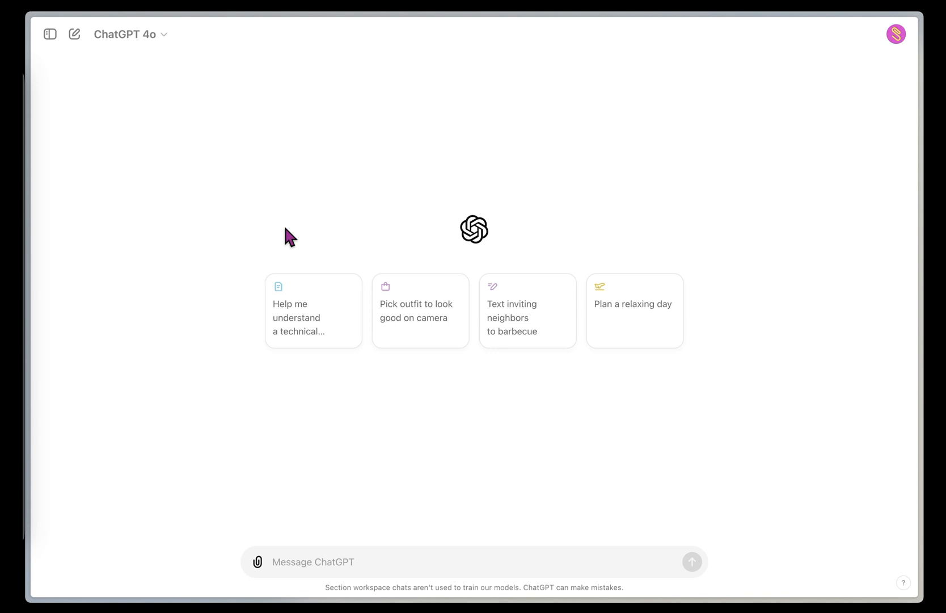
{"action": "mouse_move", "coordinate": [257, 559]}
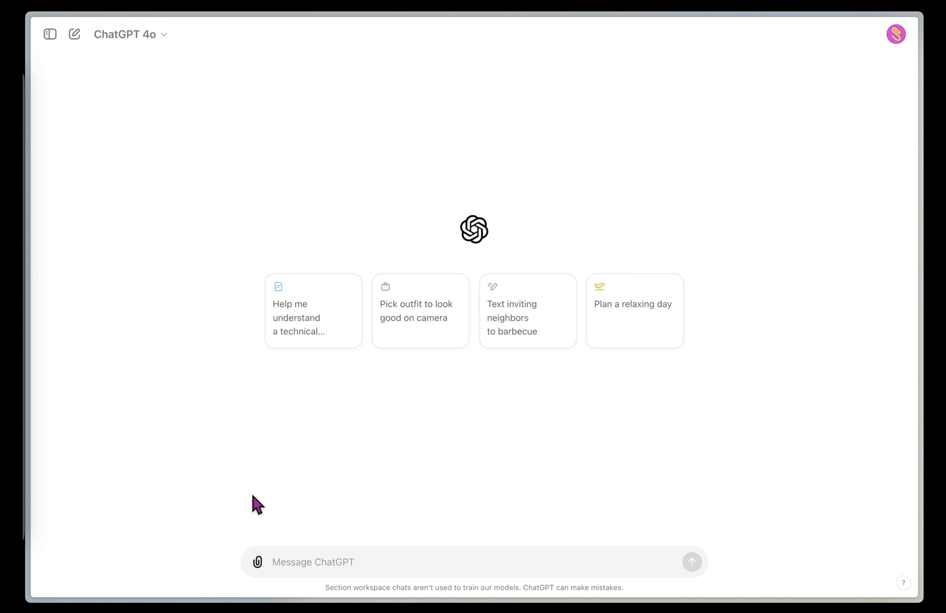
{"action": "mouse_move", "coordinate": [256, 566]}
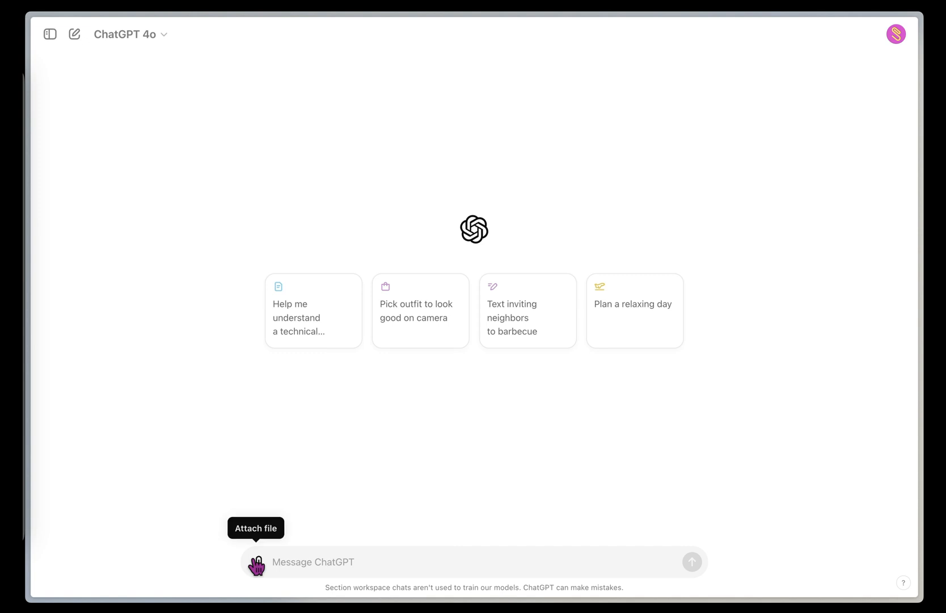
Bring up the attachment choices from the paperclip in the new chat's message box.
{"action": "left_click", "coordinate": [256, 562]}
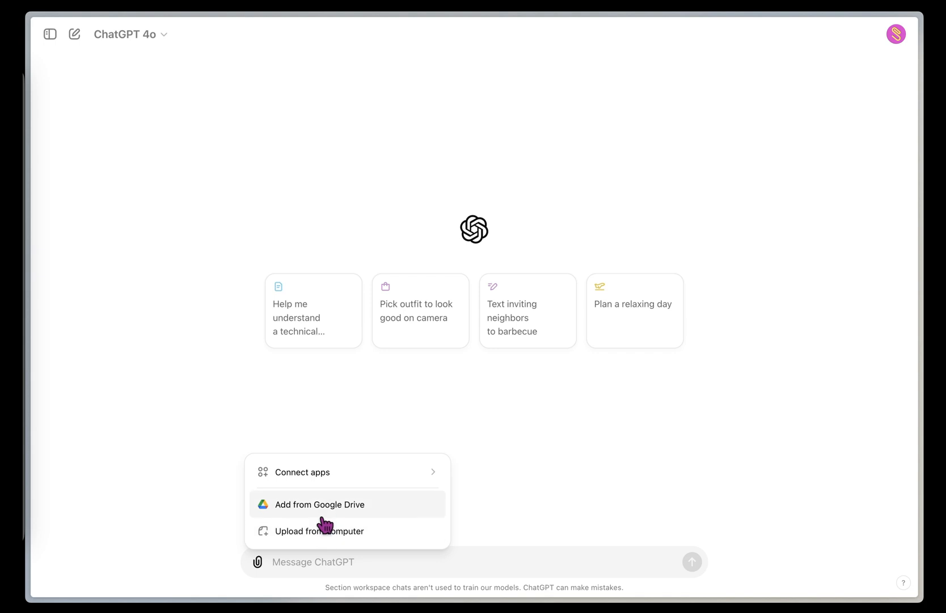
From Google Drive, search 'campaigns' and attach the Email Performance Marketing Emails Overview pivot table sheet.
{"action": "left_click", "coordinate": [319, 504]}
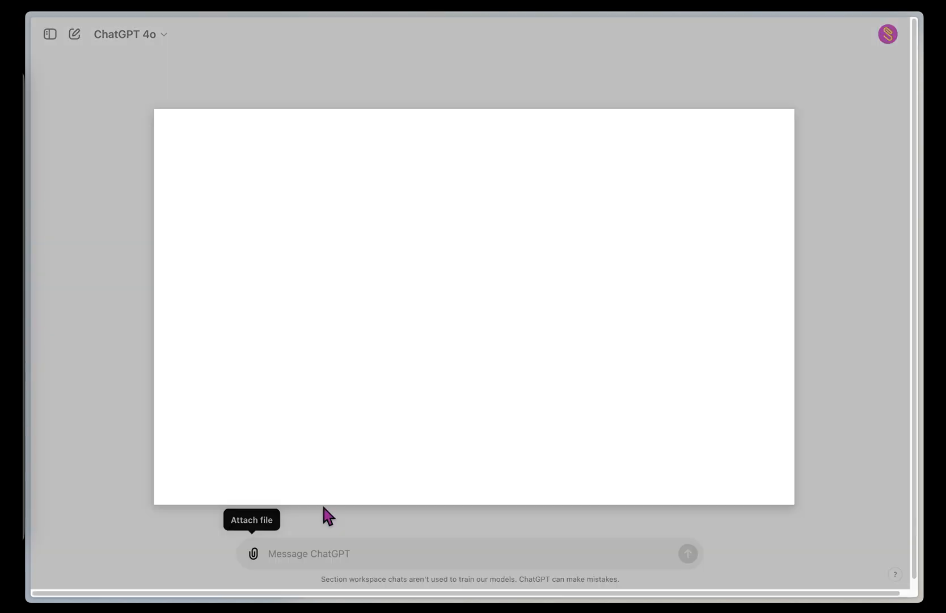
{"action": "left_click", "coordinate": [253, 553]}
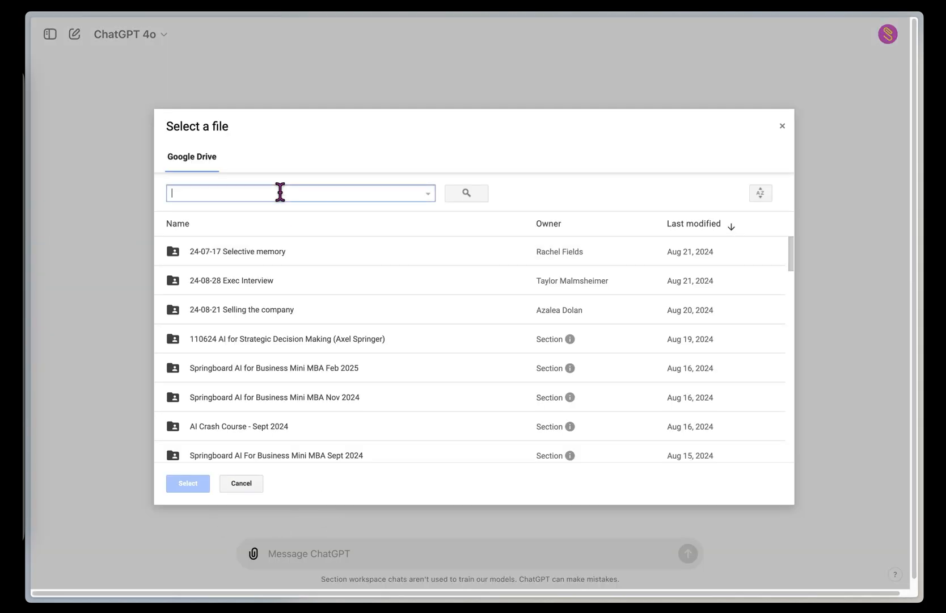
{"action": "type", "text": "campaigns"}
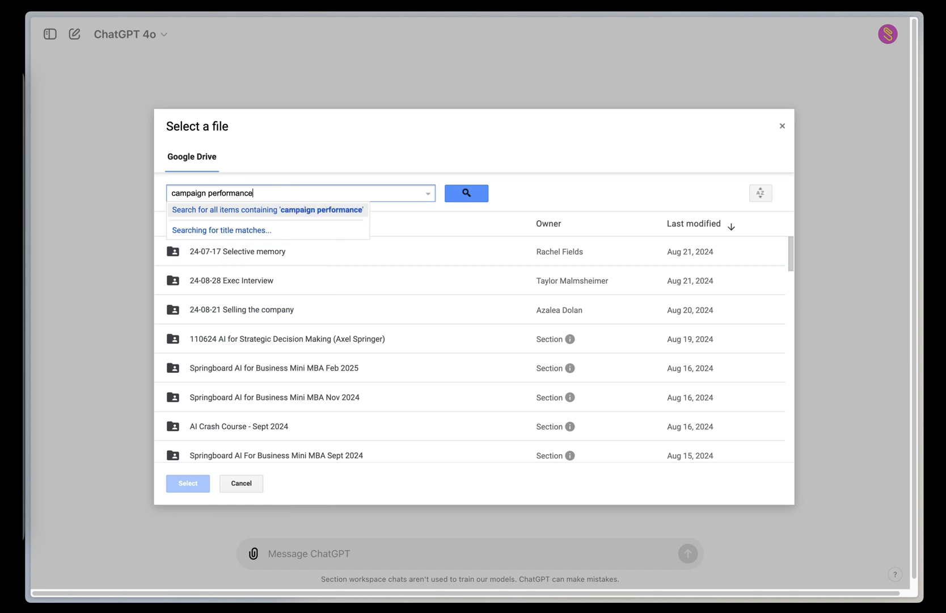
{"action": "left_click", "coordinate": [466, 193]}
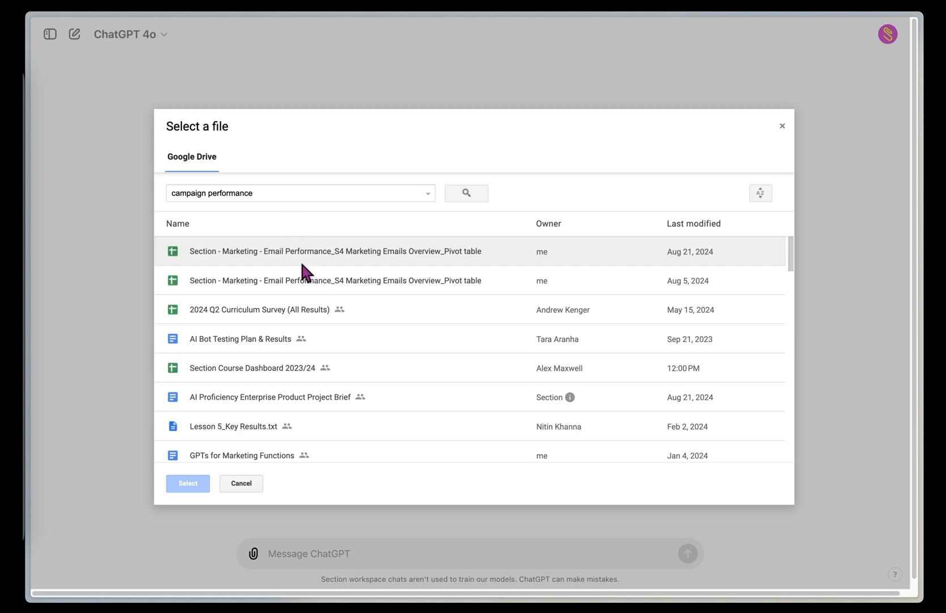
{"action": "mouse_move", "coordinate": [329, 266]}
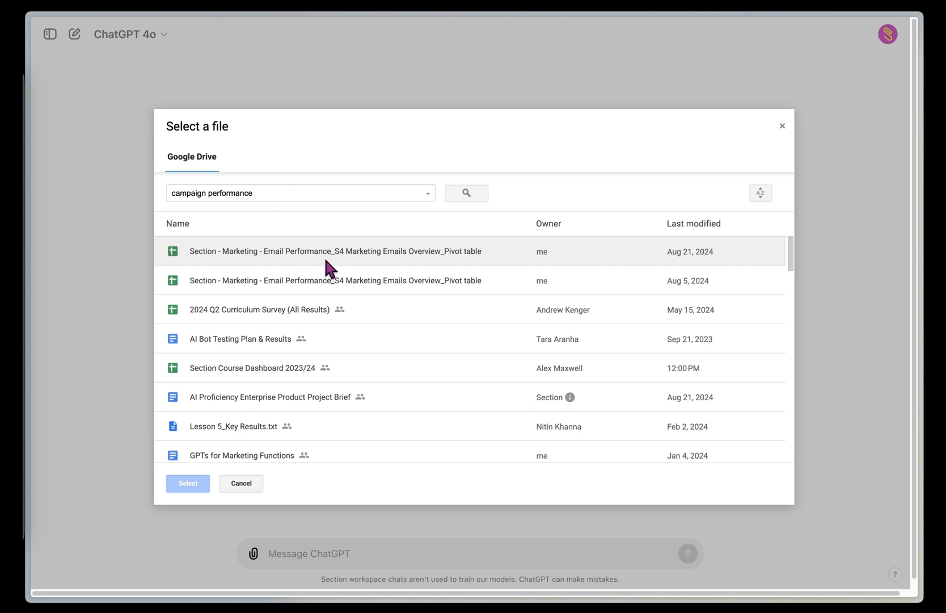
{"action": "left_click", "coordinate": [187, 484]}
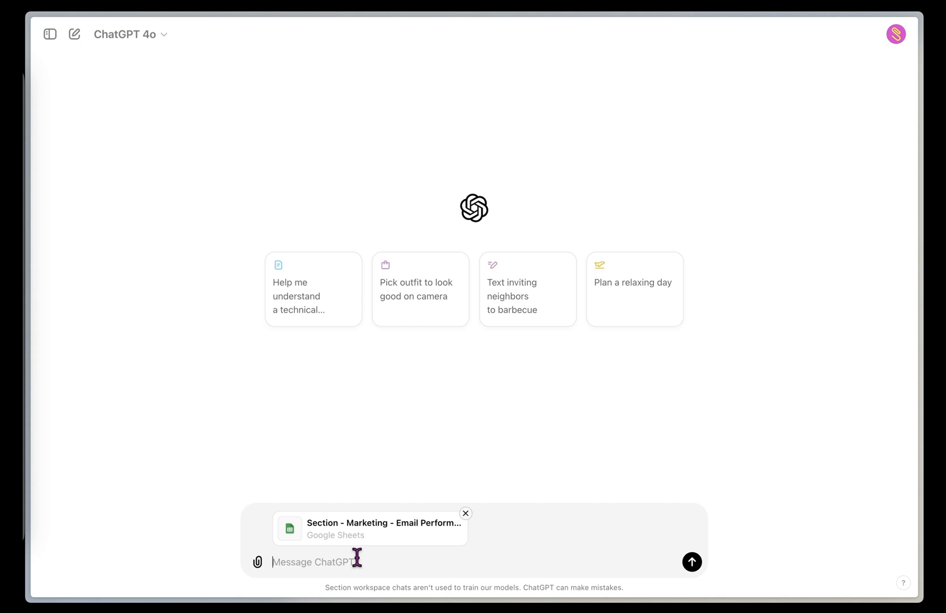
Ask 'What is this data about?' and read the explanation of the email campaign metrics.
{"action": "type", "text": "What is this data ab"}
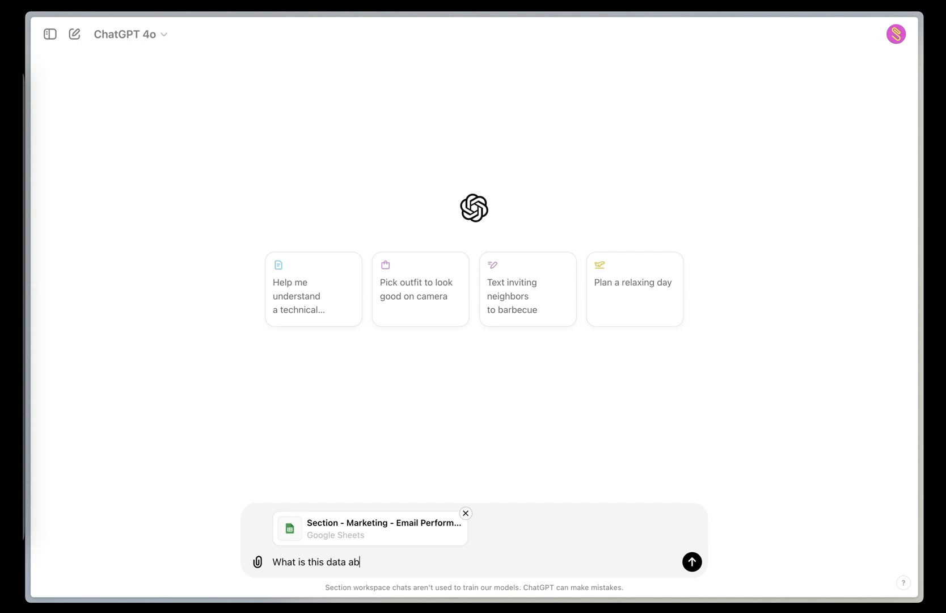
{"action": "left_click", "coordinate": [693, 562]}
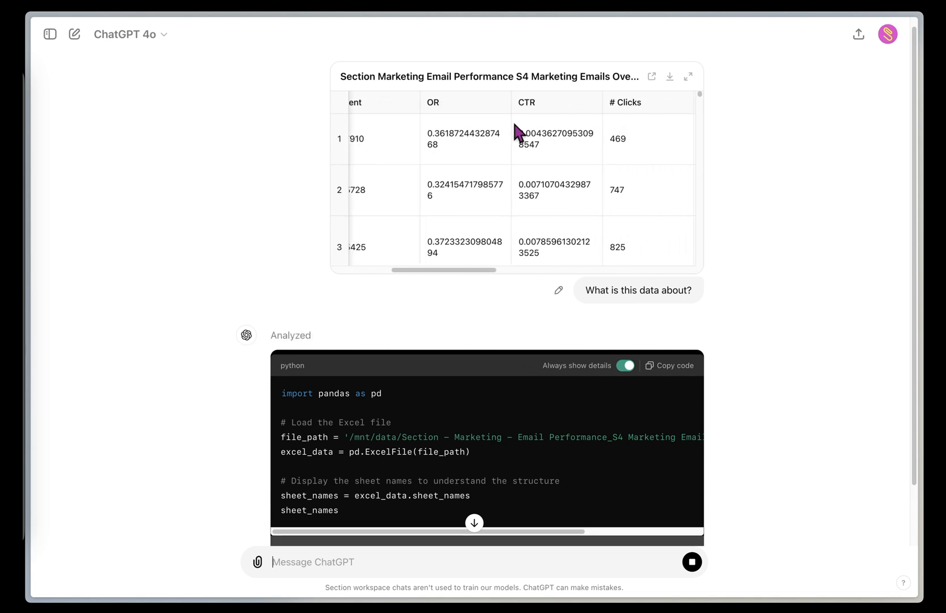
{"action": "scroll", "scroll_direction": "right", "scroll_amount": 3}
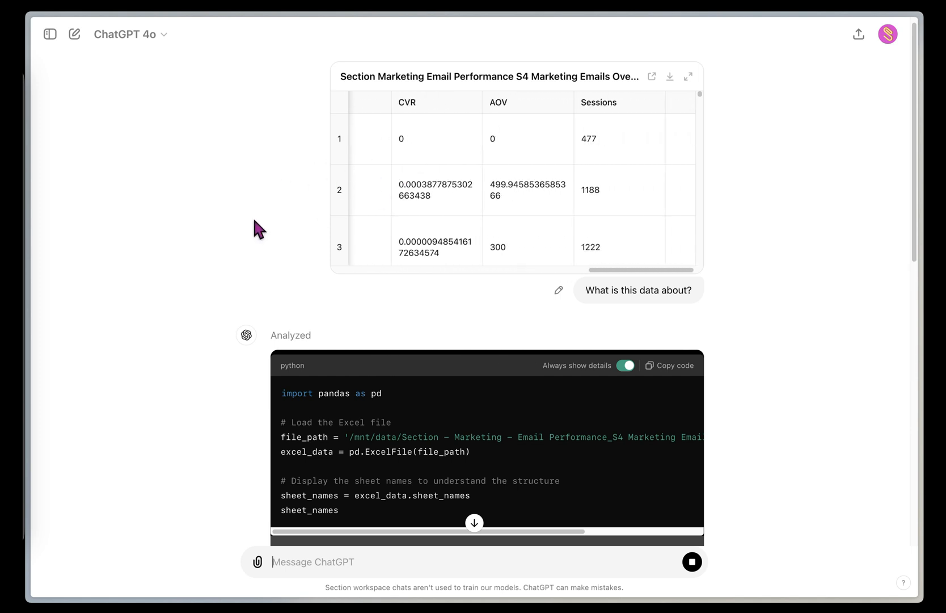
{"action": "scroll", "scroll_direction": "down", "scroll_amount": 3}
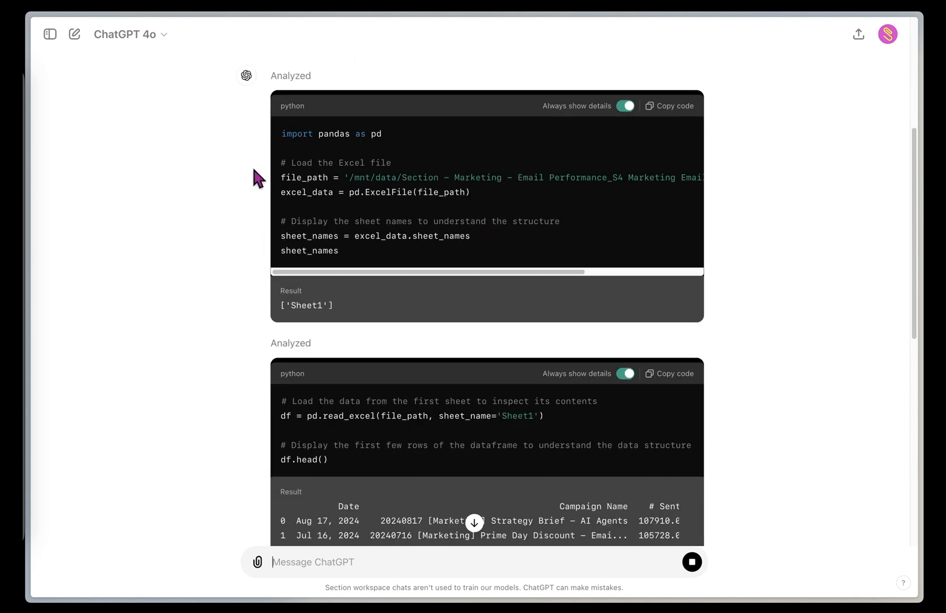
{"action": "scroll", "scroll_direction": "down", "scroll_amount": 3}
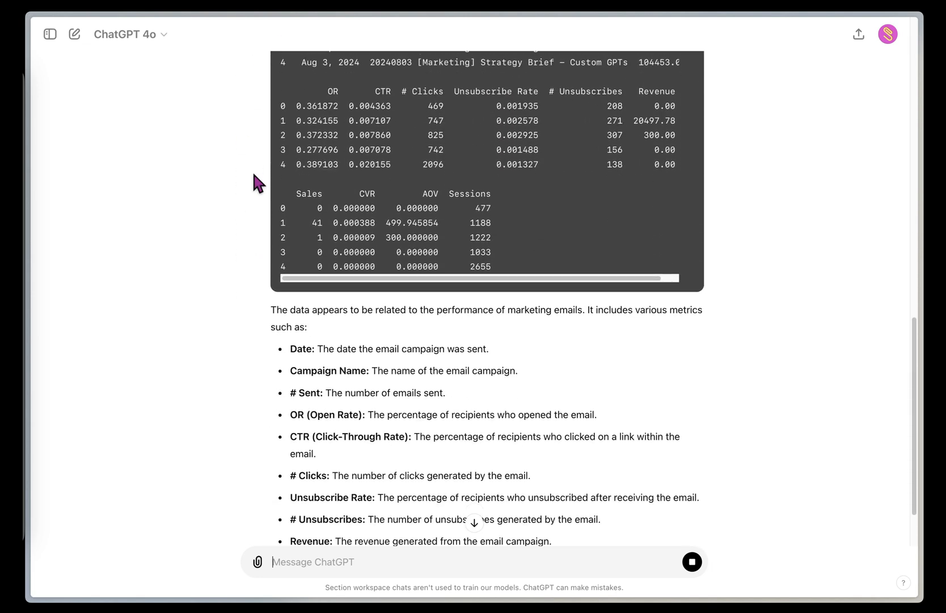
{"action": "scroll", "scroll_direction": "down", "scroll_amount": 3}
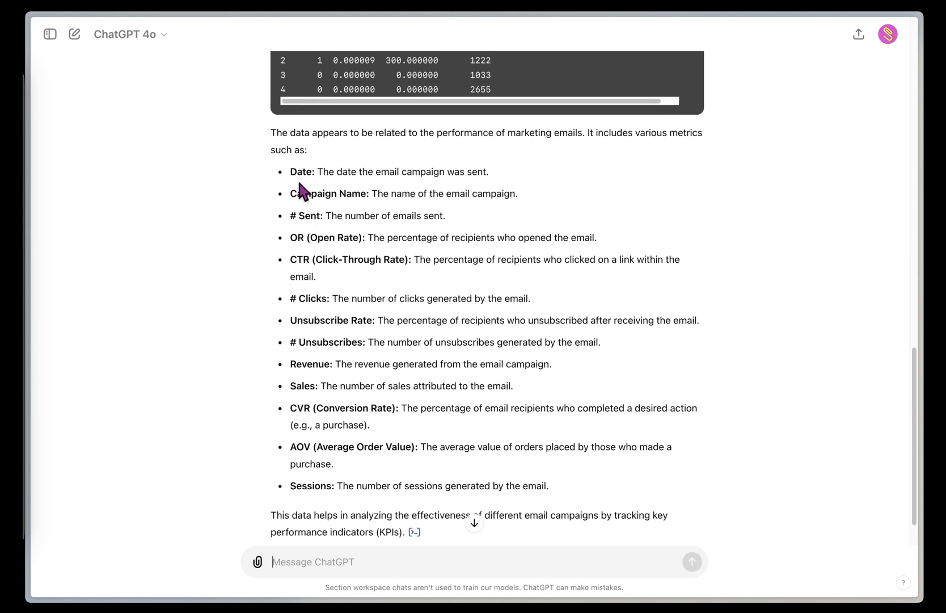
{"action": "scroll", "scroll_direction": "down", "scroll_amount": 3}
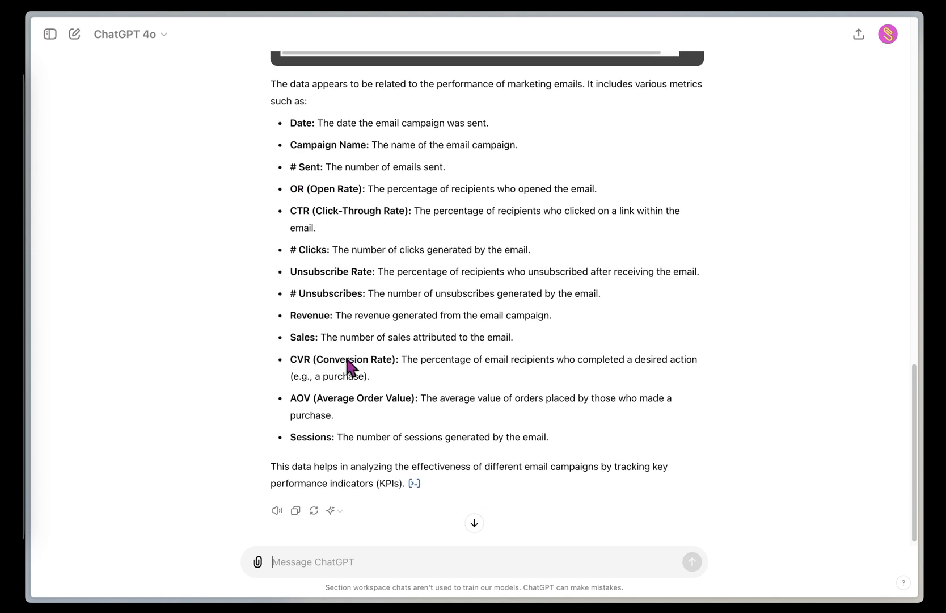
{"action": "left_click_drag", "start_coordinate": [289, 466], "coordinate": [440, 467]}
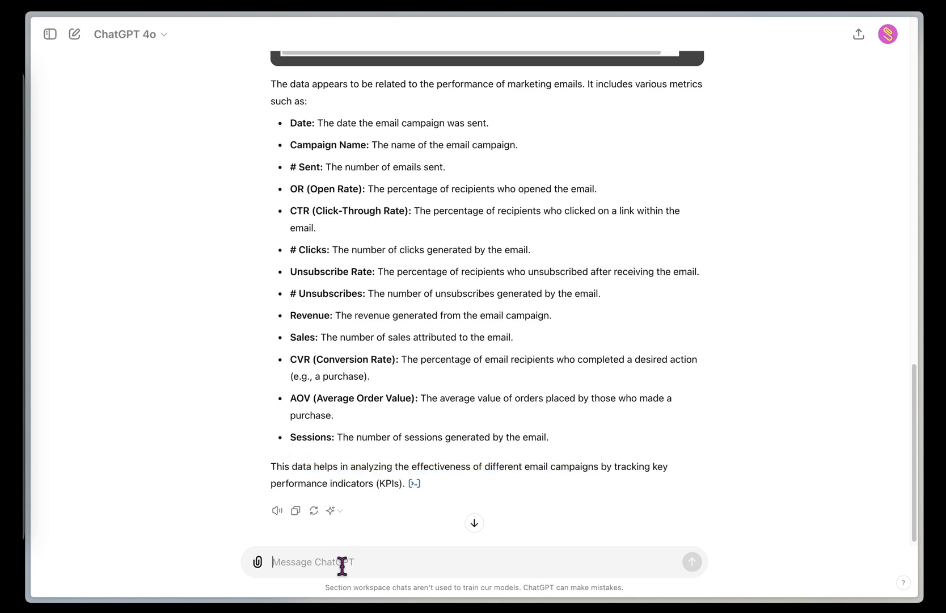
Send 'Let's filter by Strategy Brief' and review the filtered campaign table.
{"action": "type", "text": "Let's f"}
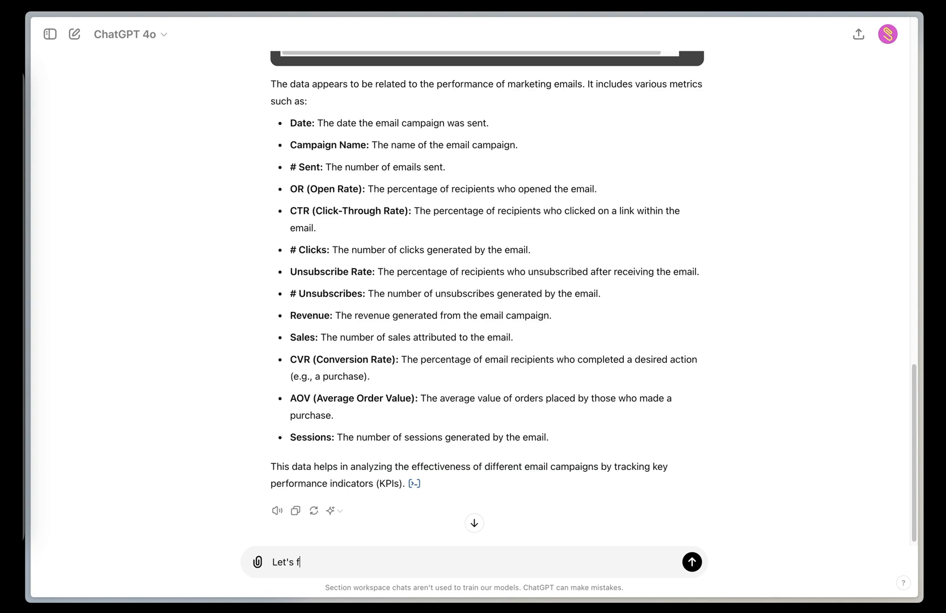
{"action": "type", "text": "ilter by Strategy Bri"}
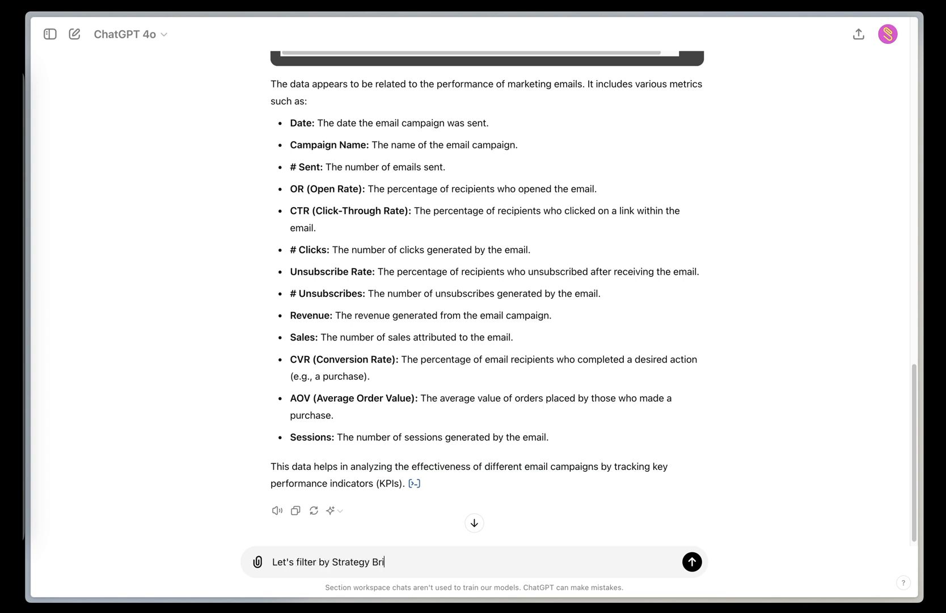
{"action": "left_click", "coordinate": [692, 562]}
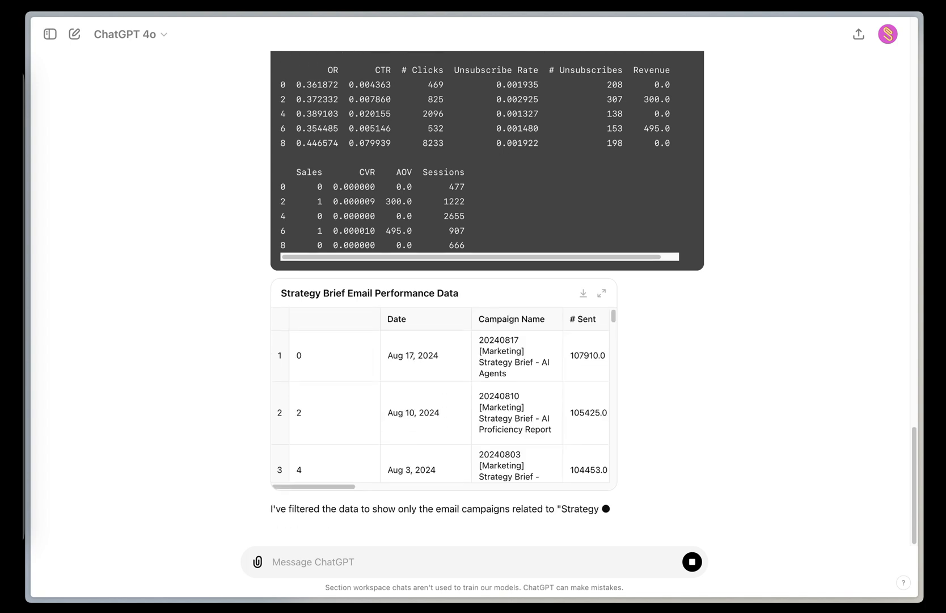
{"action": "scroll", "scroll_direction": "down", "scroll_amount": 3}
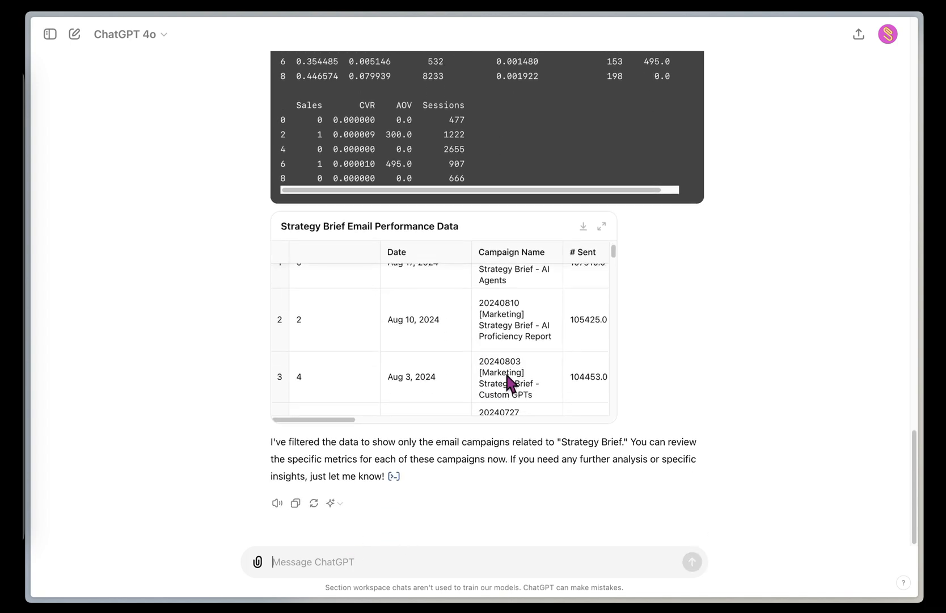
{"action": "scroll", "scroll_direction": "down", "scroll_amount": 3}
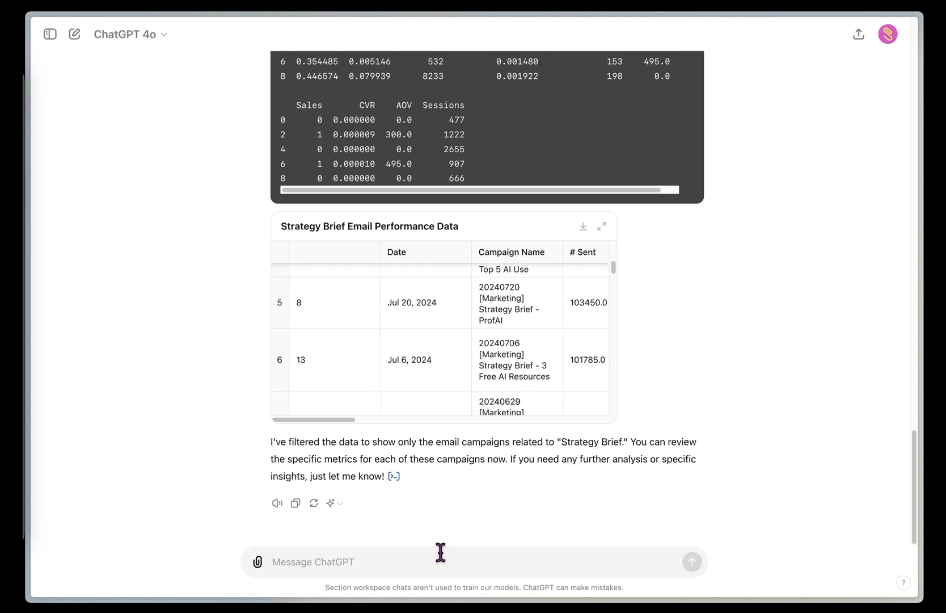
Ask to identify the top performing Strategy Brief campaigns by sessions and revenue and read the ranking.
{"action": "type", "text": "Identify the to"}
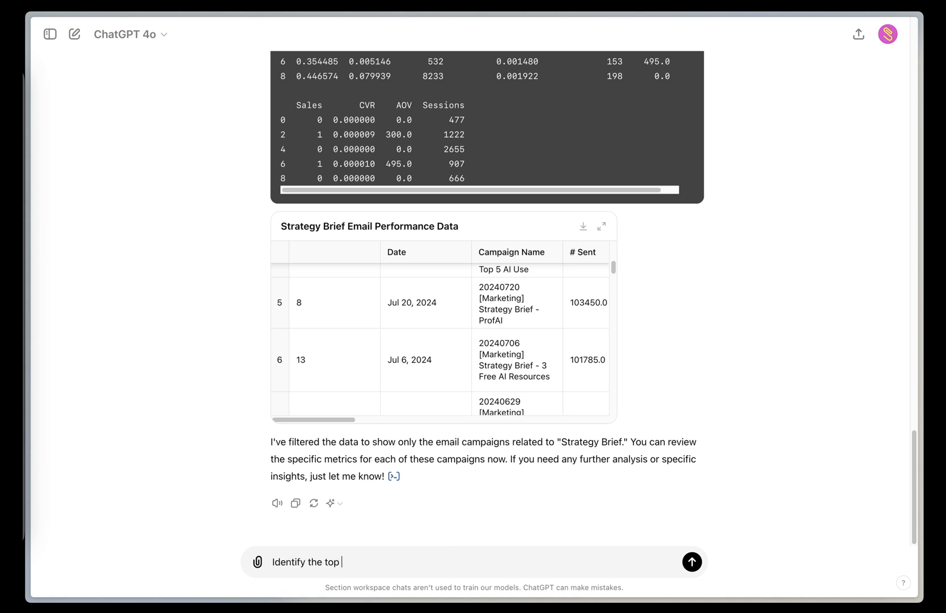
{"action": "type", "text": "performenr"}
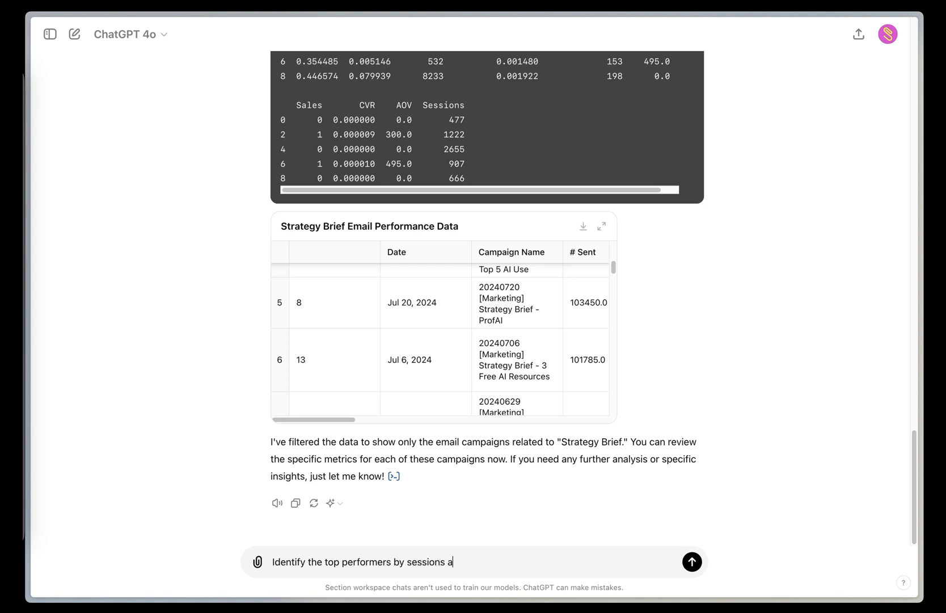
{"action": "type", "text": "nd reven"}
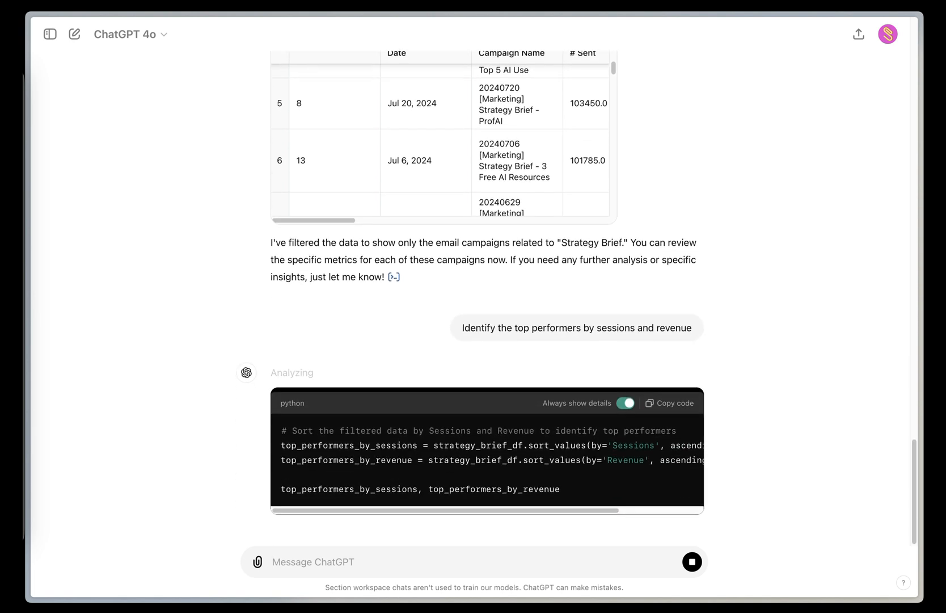
{"action": "scroll", "scroll_direction": "down", "scroll_amount": 3}
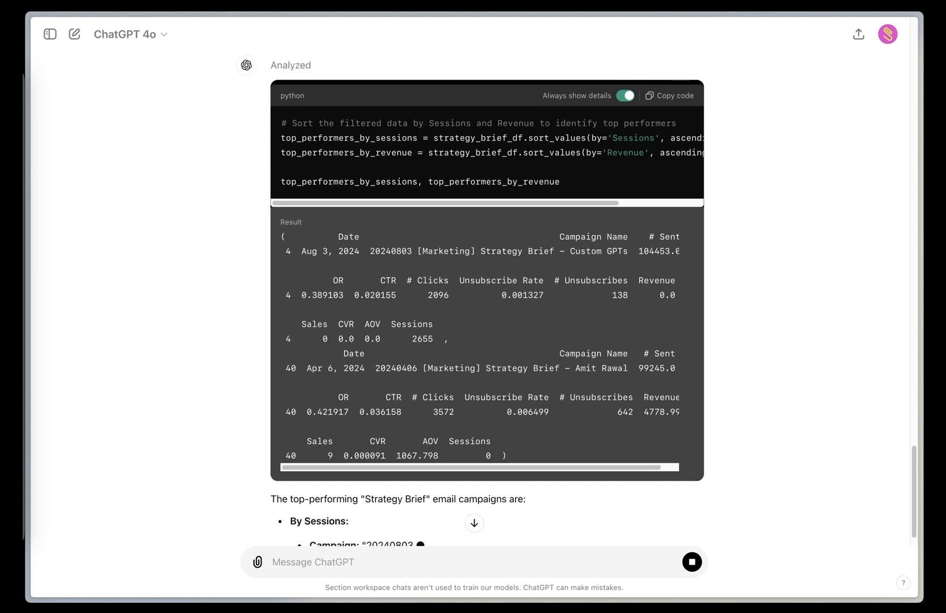
{"action": "scroll", "scroll_direction": "down", "scroll_amount": 3}
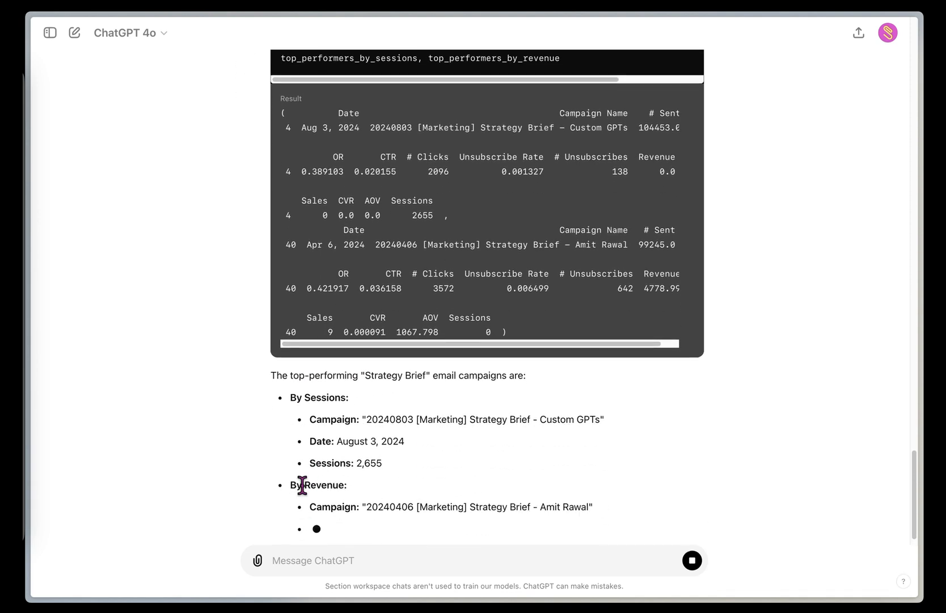
{"action": "scroll", "scroll_direction": "down", "scroll_amount": 3}
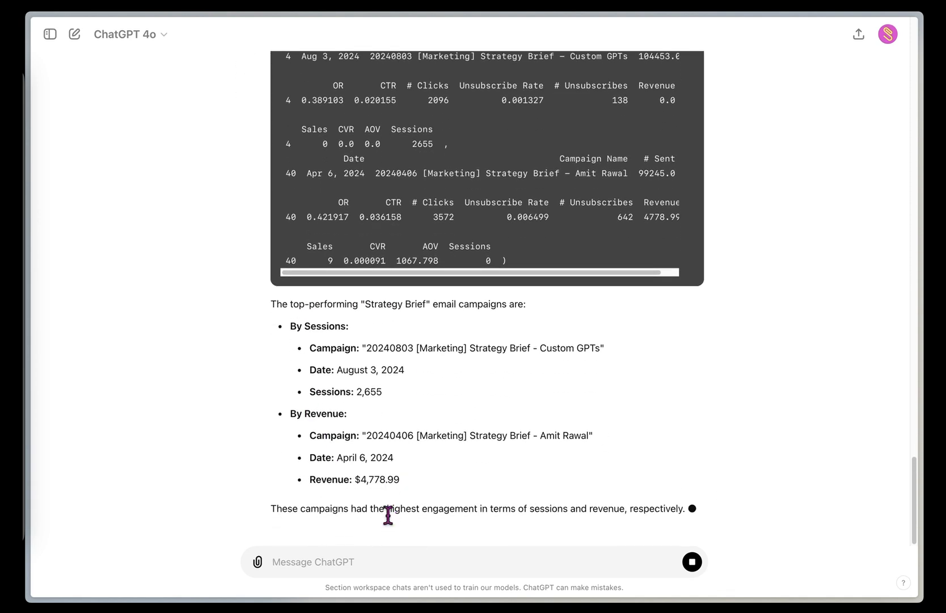
Ask to select the lowest performing campaigns by the same metrics and read the results.
{"action": "type", "text": "S"}
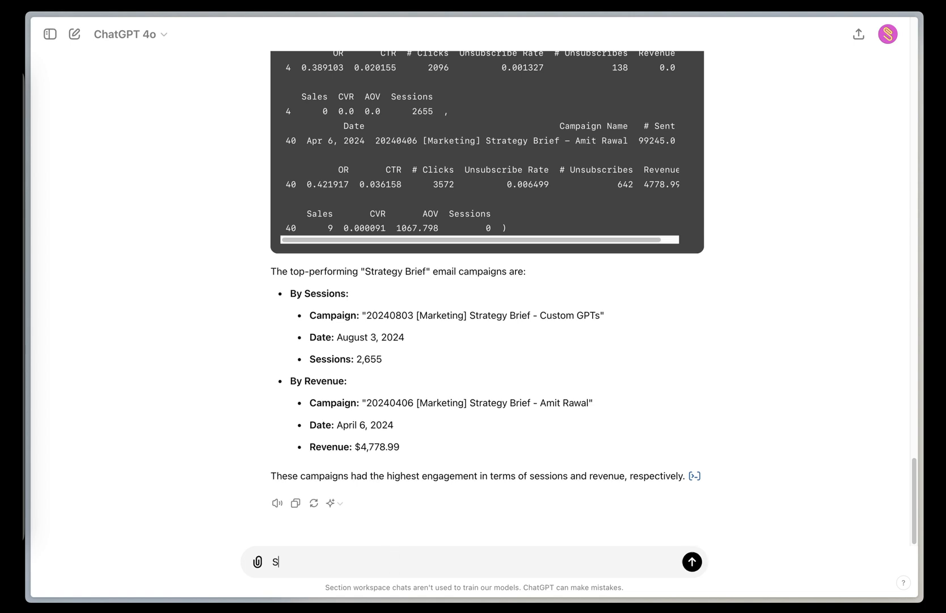
{"action": "type", "text": "elect the lowest performing camapigns byt hte"}
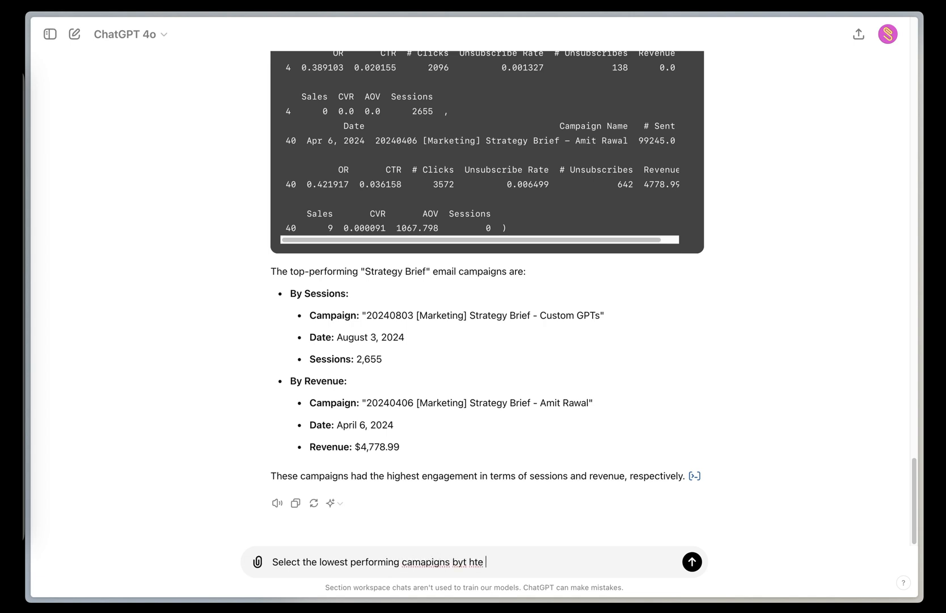
{"action": "left_click", "coordinate": [692, 561]}
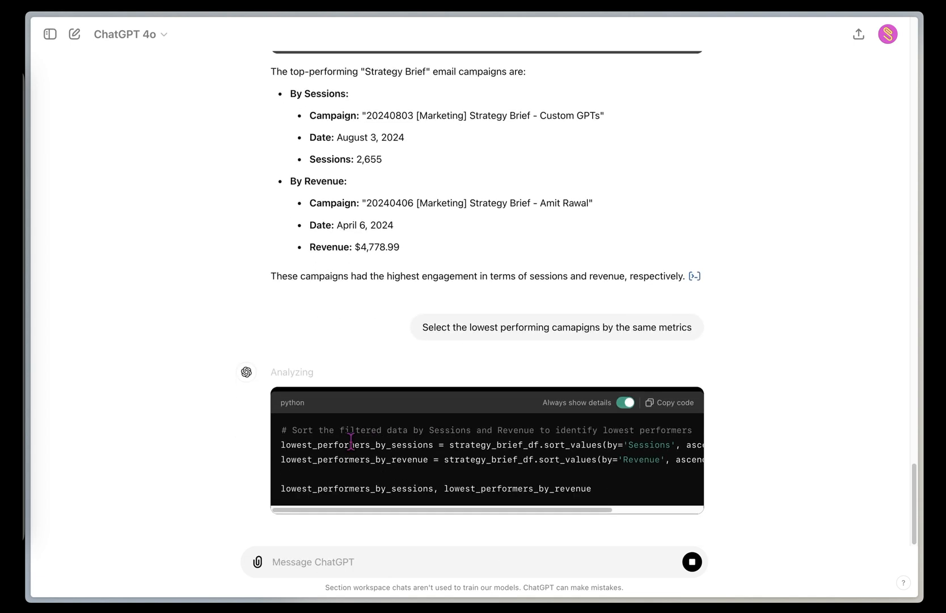
{"action": "scroll", "scroll_direction": "down", "scroll_amount": 3}
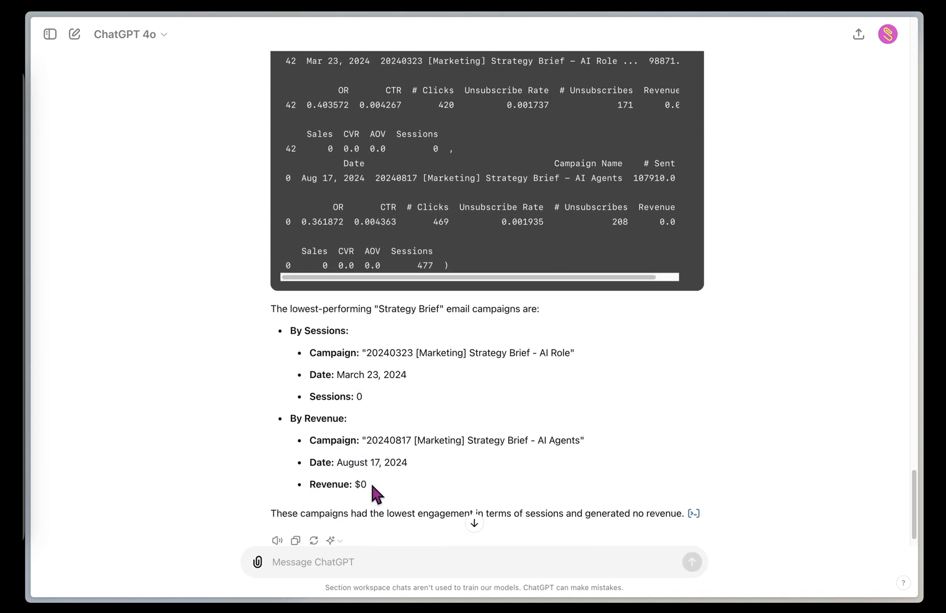
{"action": "scroll", "scroll_direction": "down", "scroll_amount": 3}
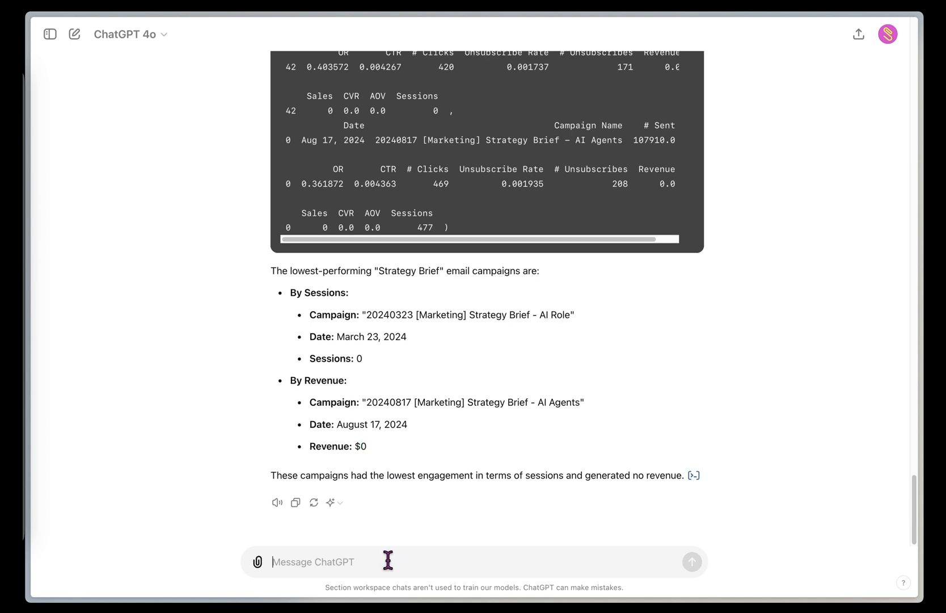
{"action": "mouse_move", "coordinate": [428, 26]}
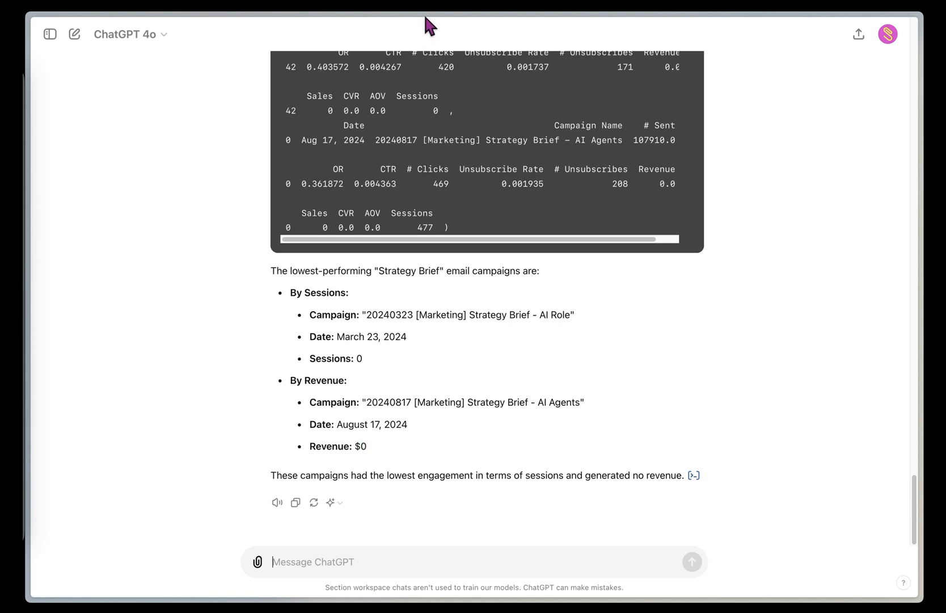
Send 'Here are the top performing pieces of content.' with ChatGPT unhelpful responses.txt and Custom GPTs Aug 3.txt attached, duplicate removed.
{"action": "type", "text": "H"}
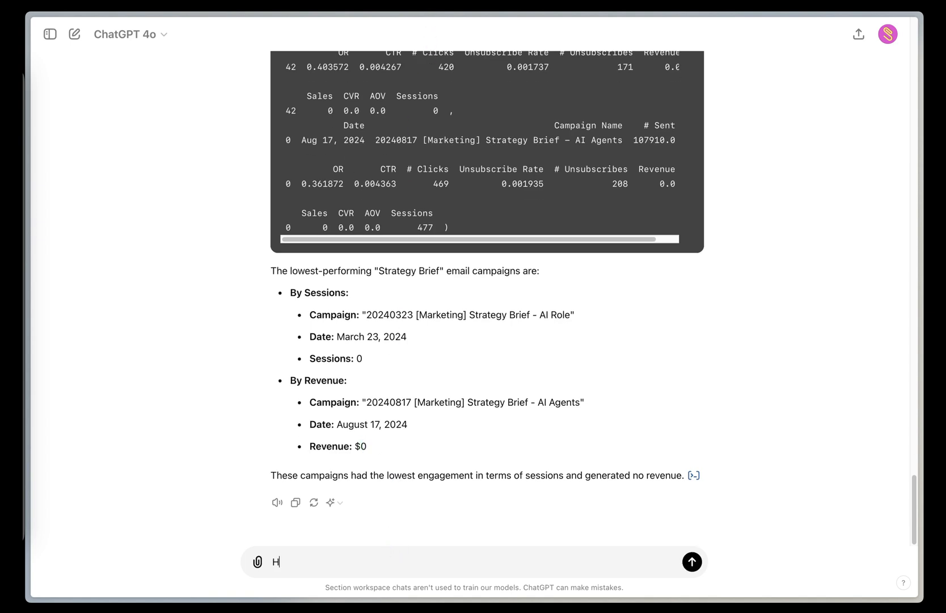
{"action": "type", "text": "Here are the top performing pieces of content."}
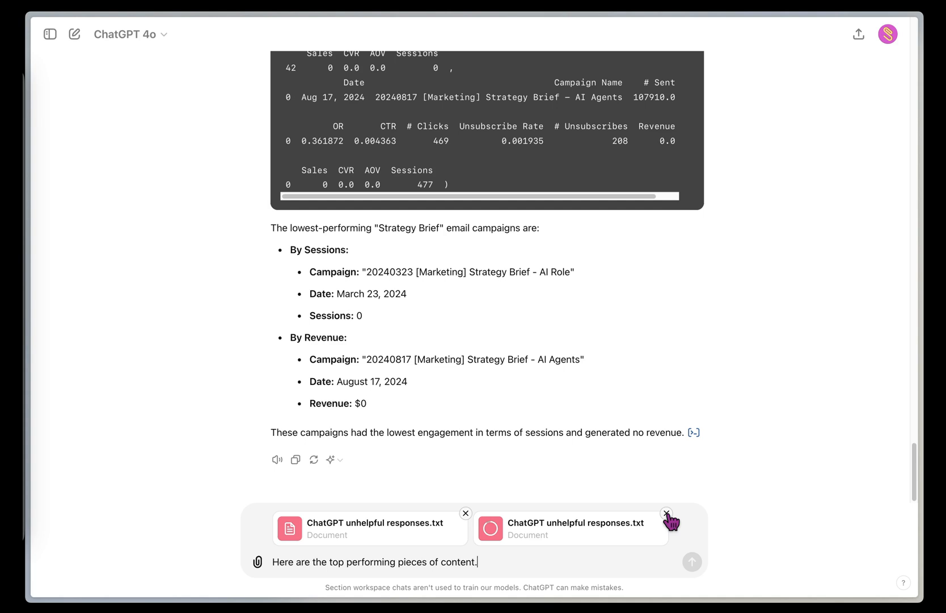
{"action": "left_click", "coordinate": [666, 513]}
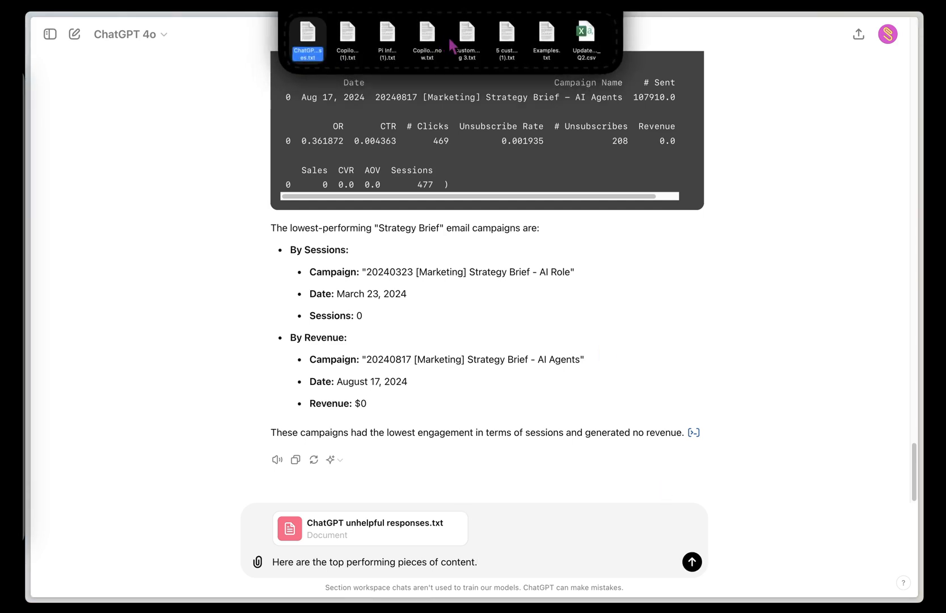
{"action": "left_click", "coordinate": [466, 36]}
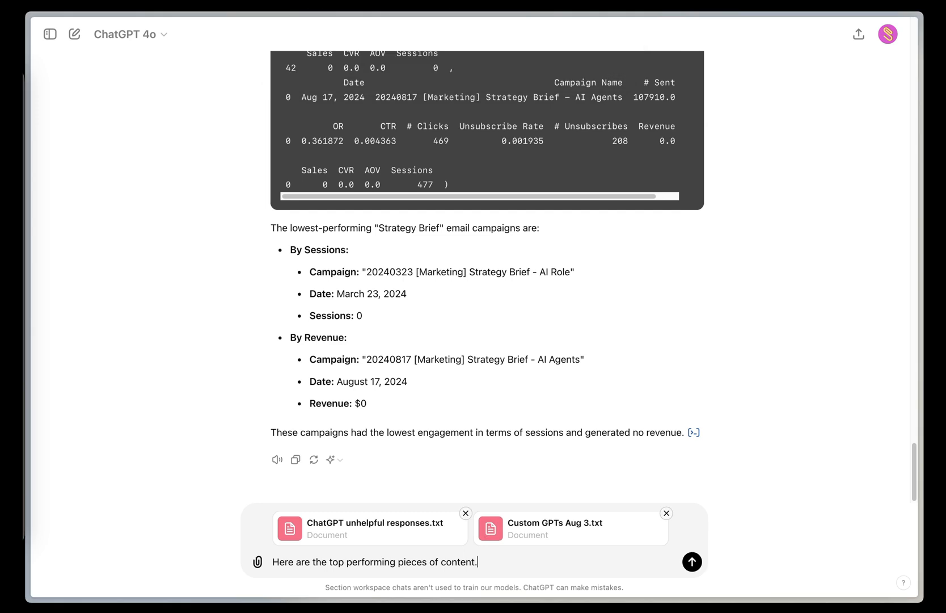
{"action": "left_click", "coordinate": [693, 561]}
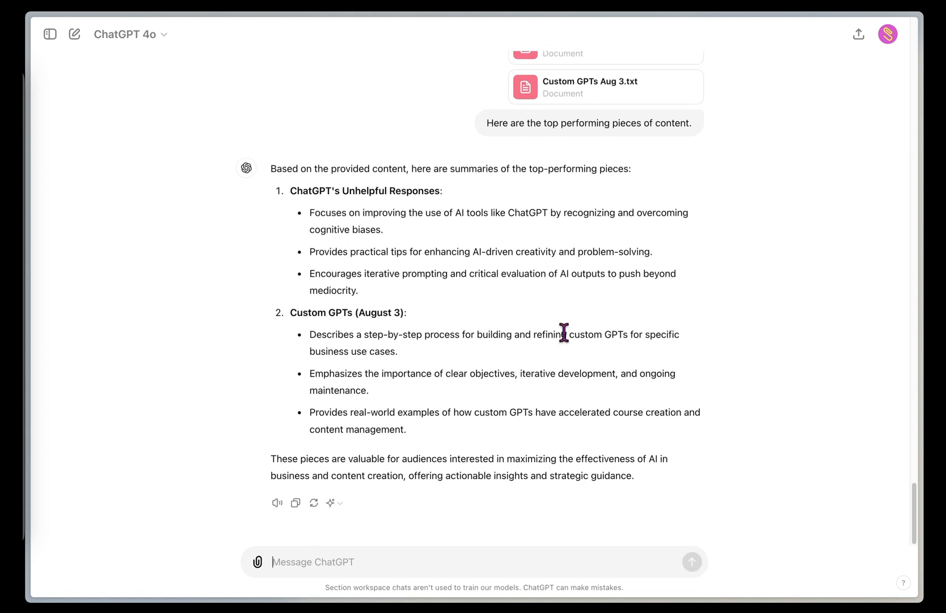
{"action": "mouse_move", "coordinate": [517, 374]}
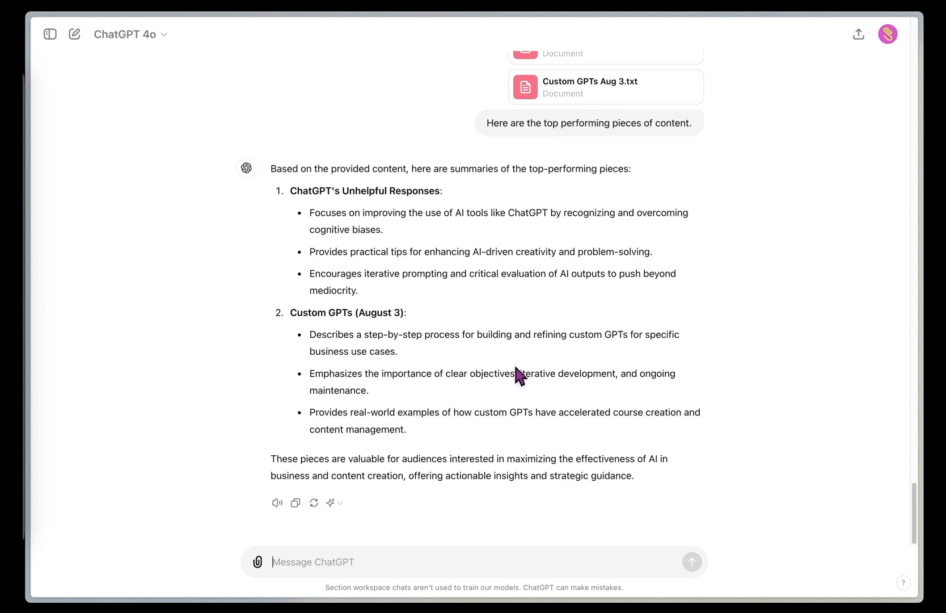
{"action": "type", "text": "Here are the lowest performing"}
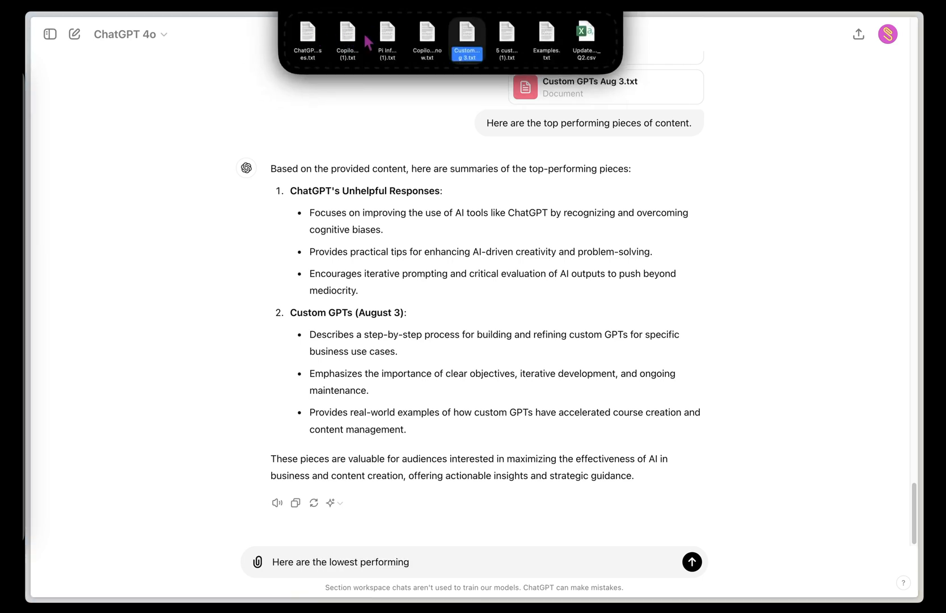
Send the lowest-performing message with Pi Inflection Implosion (1).txt attached and read its summary.
{"action": "left_click", "coordinate": [387, 38]}
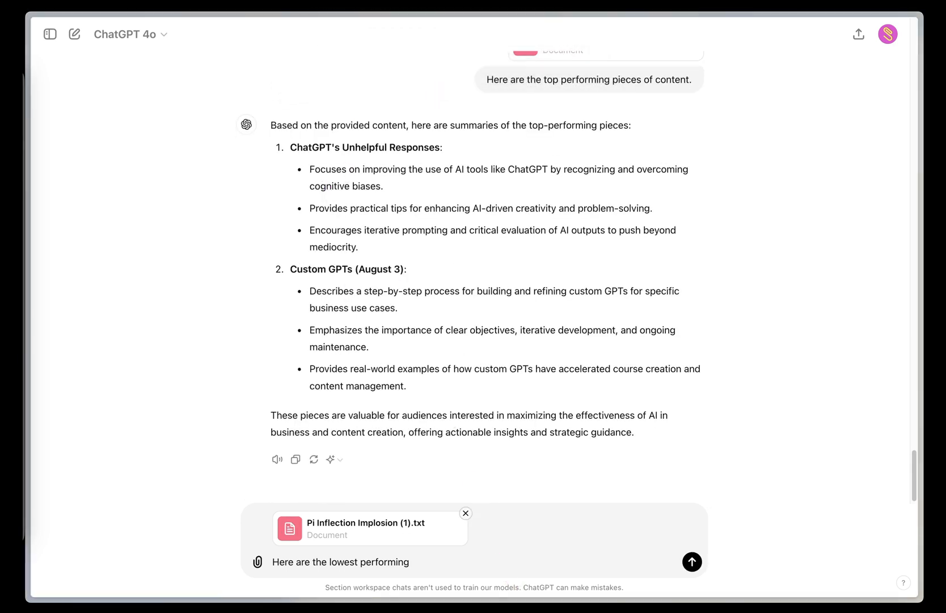
{"action": "left_click", "coordinate": [692, 562]}
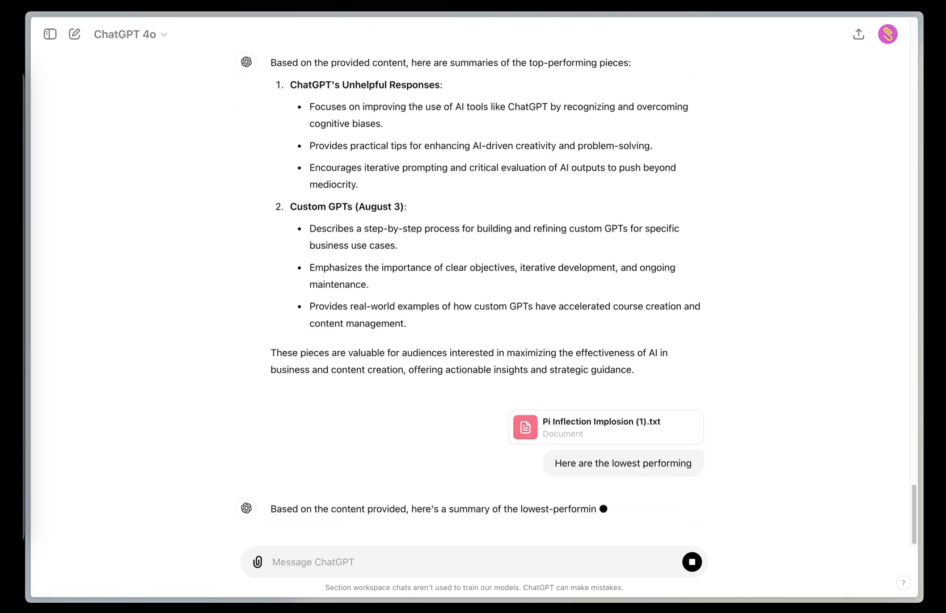
{"action": "scroll", "scroll_direction": "down", "scroll_amount": 3}
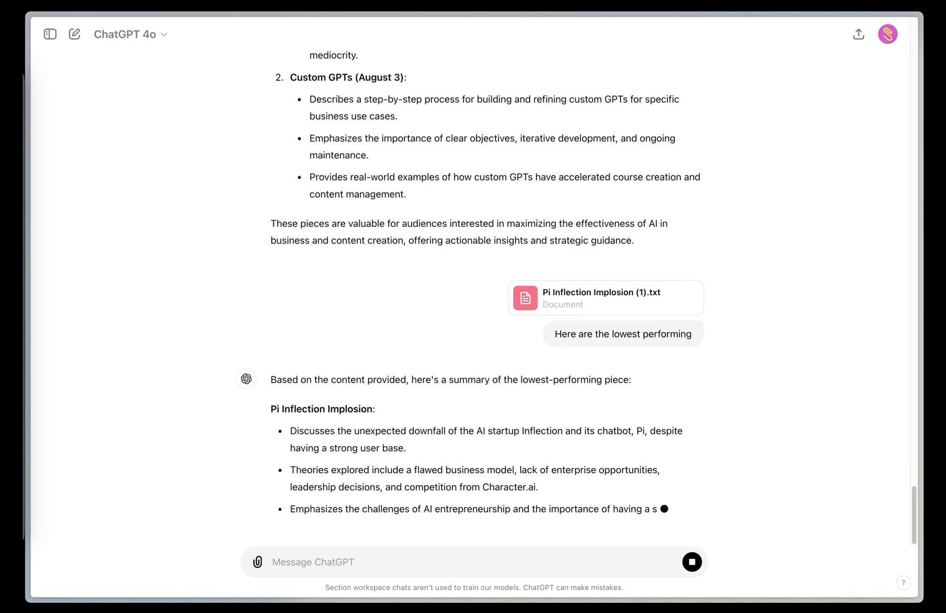
{"action": "scroll", "scroll_direction": "down", "scroll_amount": 3}
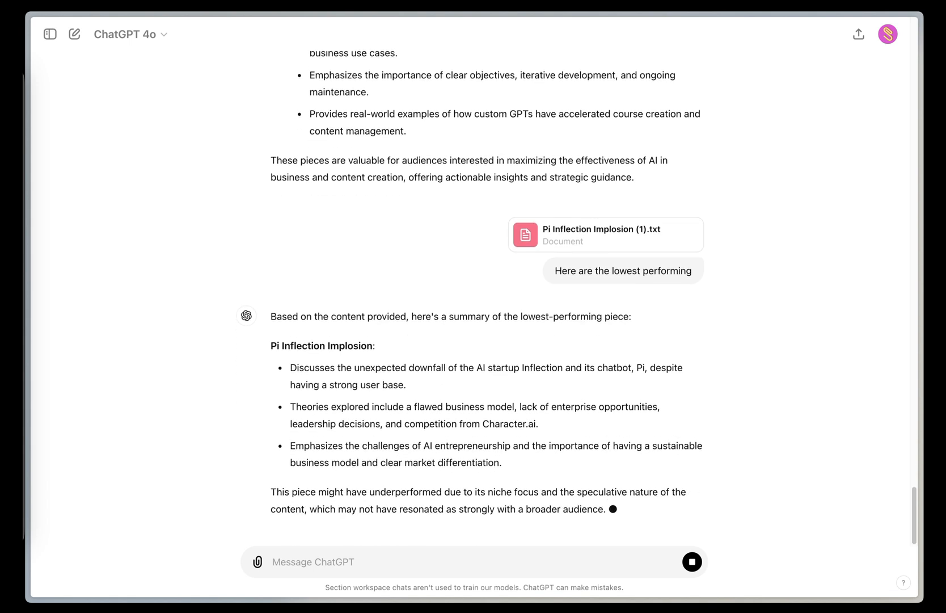
Draft a question asking to analyze and produce insights on what makes a piece top performing vs lower performing.
{"action": "type", "text": "Can you analyze the content a"}
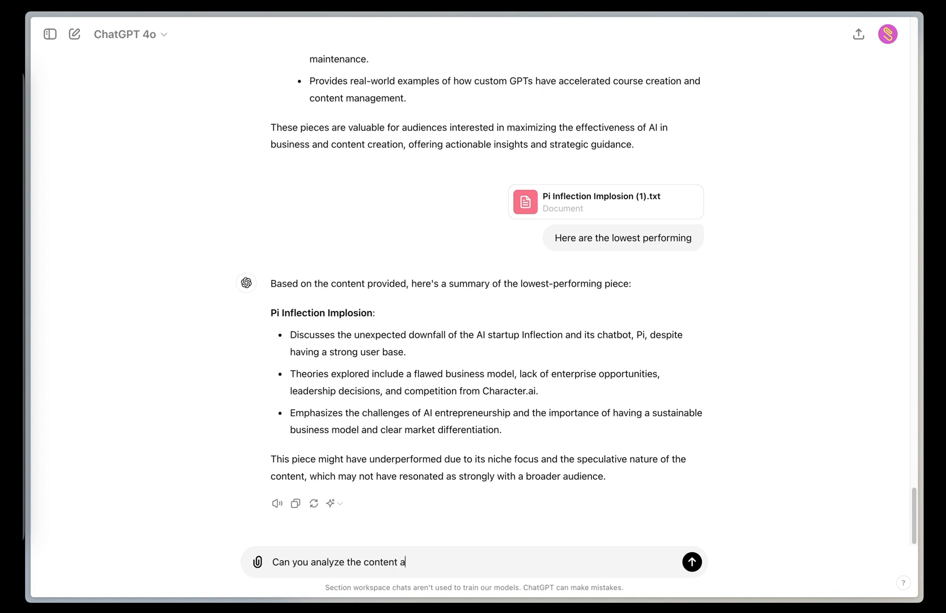
{"action": "type", "text": "nd produce insights for what makes"}
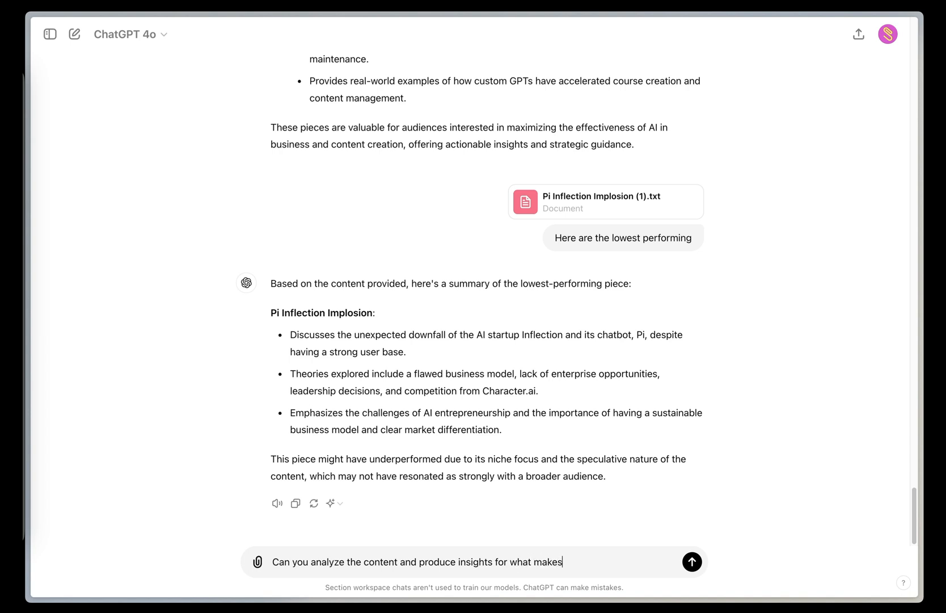
{"action": "type", "text": "a piece a"}
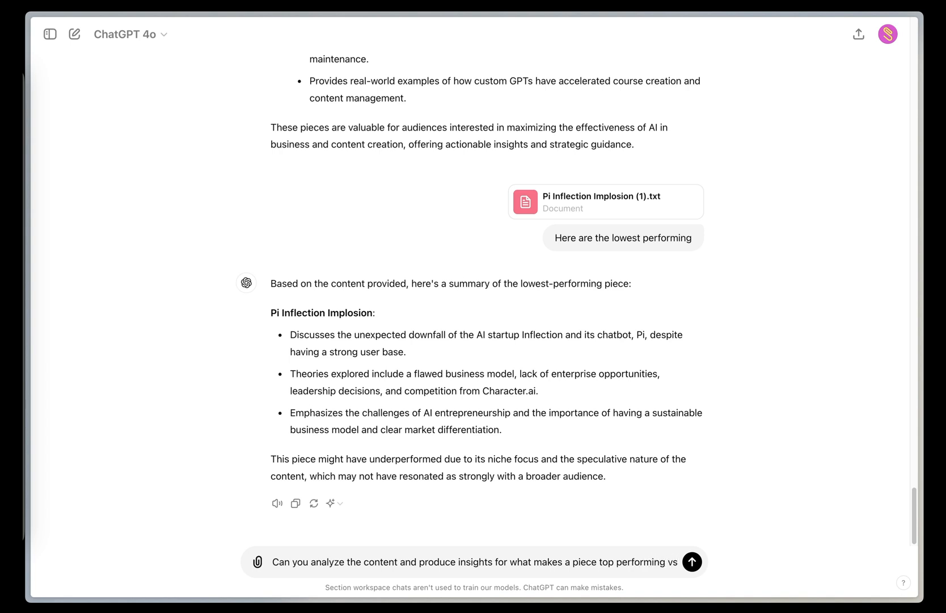
{"action": "type", "text": "lower perof"}
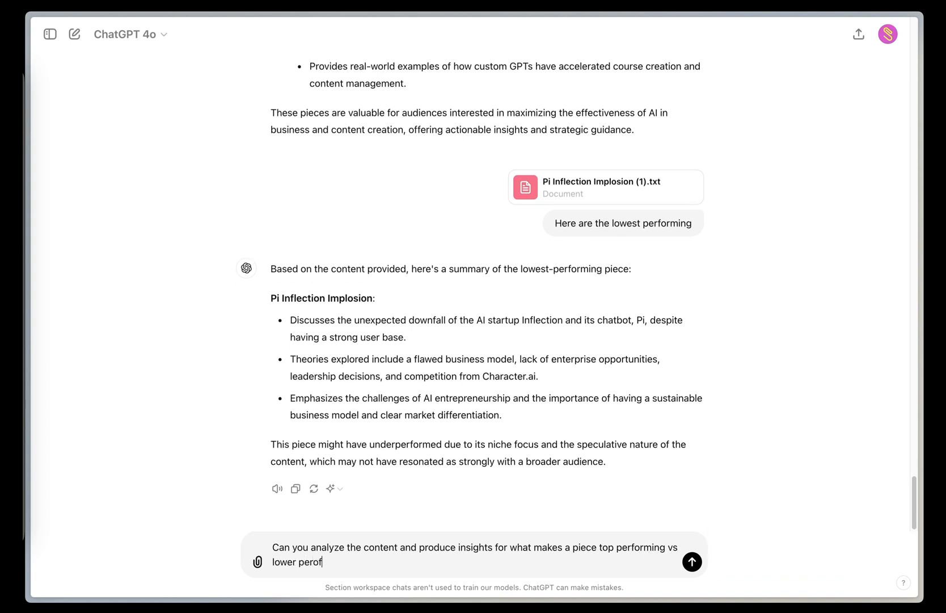
{"action": "left_click", "coordinate": [693, 562]}
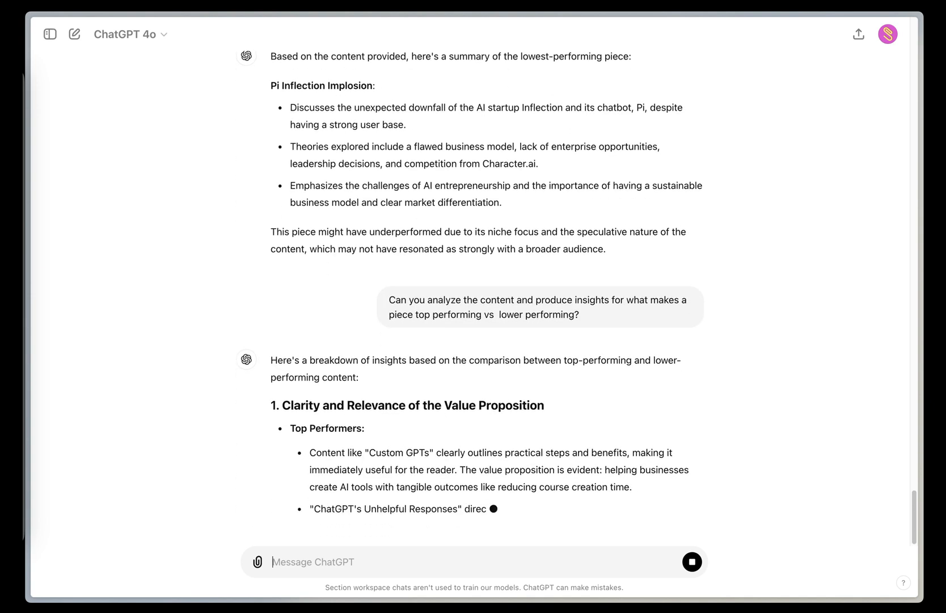
{"action": "scroll", "scroll_direction": "down", "scroll_amount": 3}
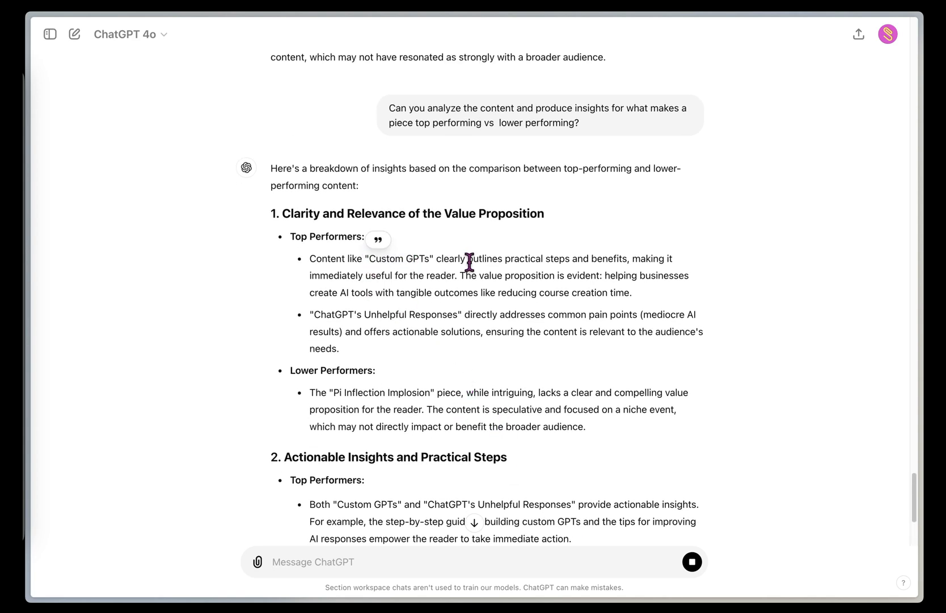
{"action": "left_click_drag", "start_coordinate": [466, 259], "coordinate": [589, 258]}
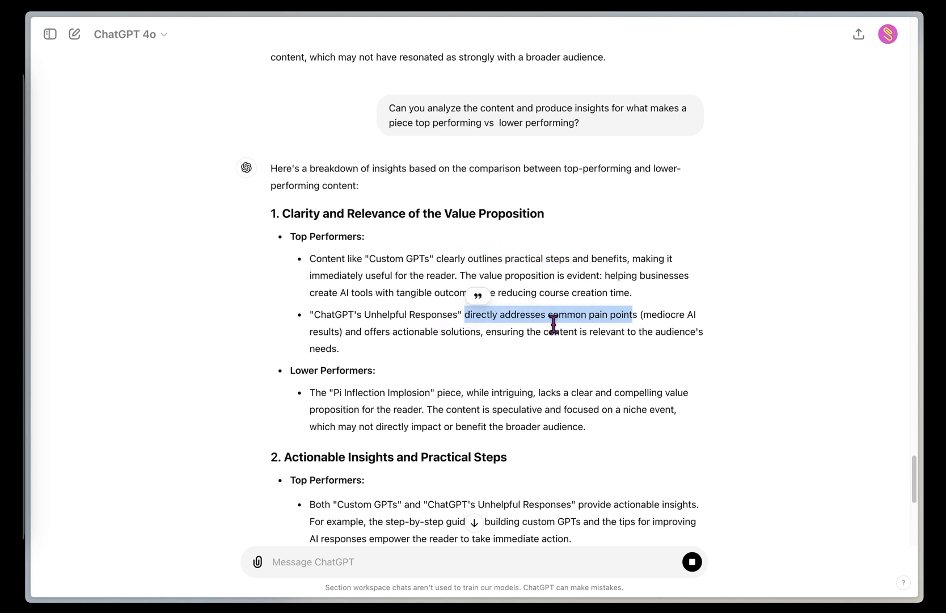
{"action": "scroll", "scroll_direction": "down", "scroll_amount": 3}
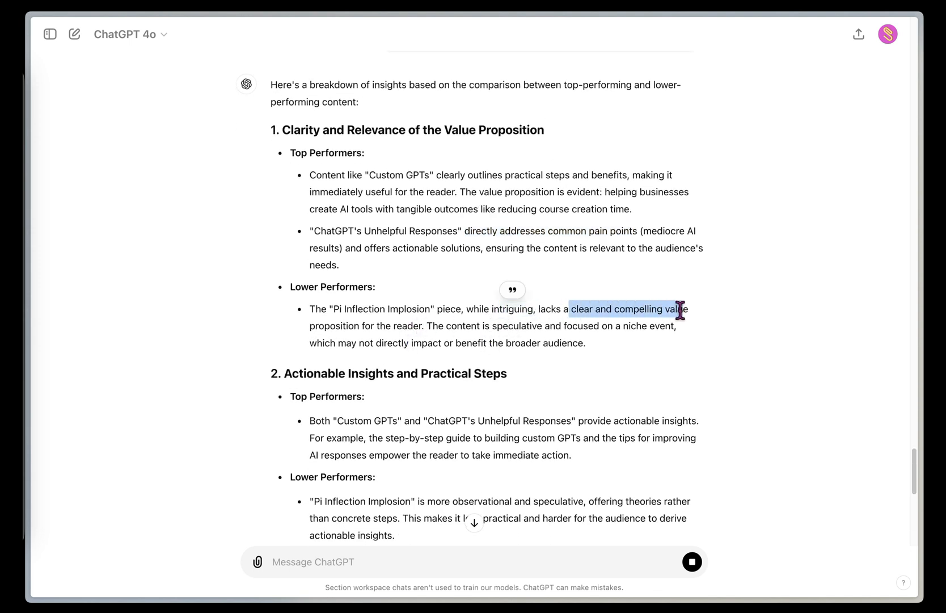
{"action": "scroll", "scroll_direction": "down", "scroll_amount": 3}
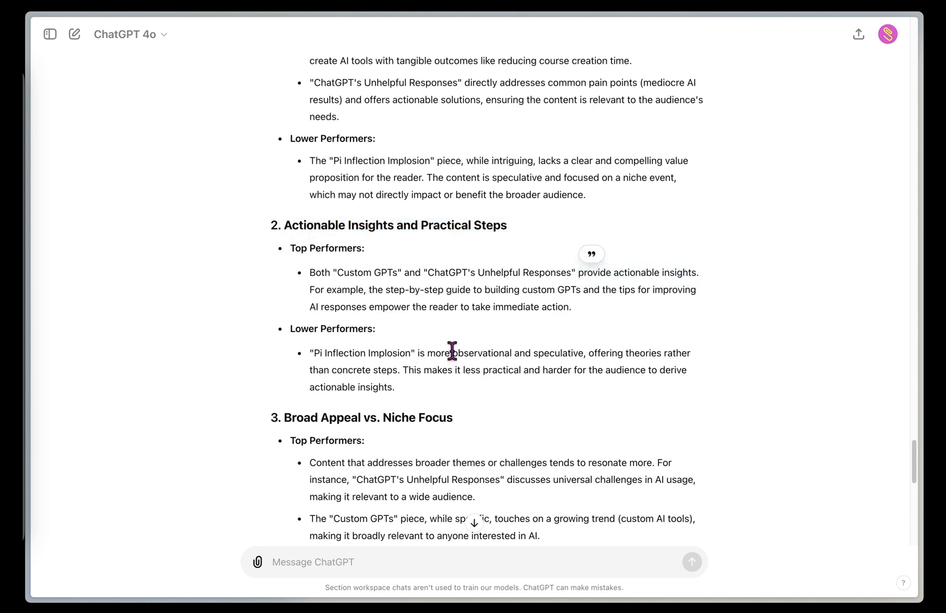
{"action": "left_click_drag", "start_coordinate": [451, 352], "coordinate": [585, 332]}
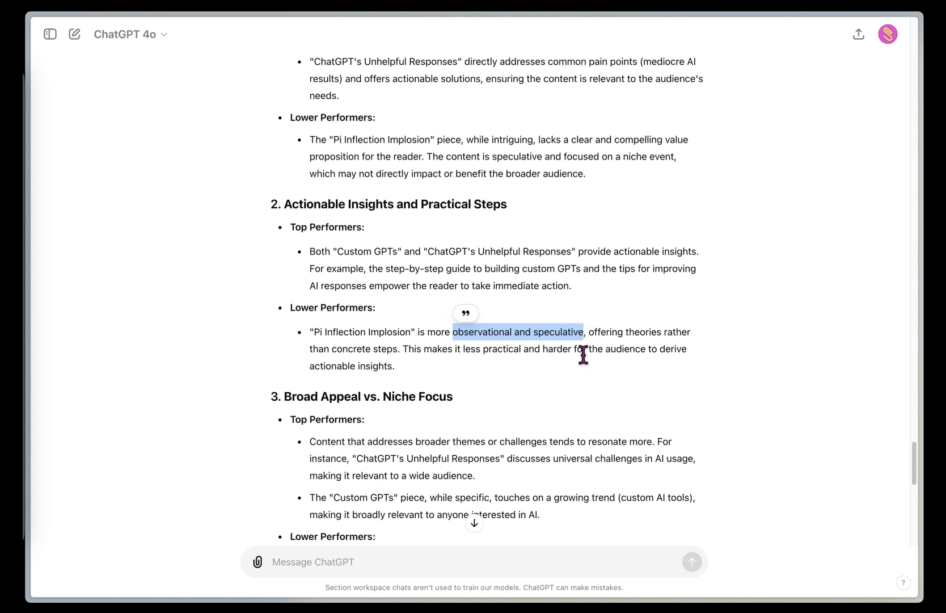
{"action": "scroll", "scroll_direction": "down", "scroll_amount": 3}
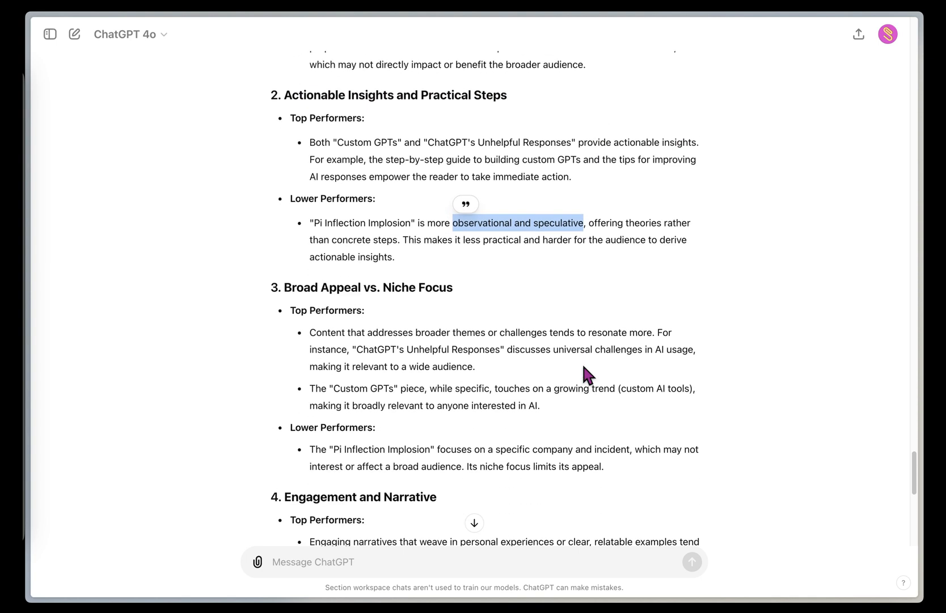
{"action": "scroll", "scroll_direction": "down", "scroll_amount": 3}
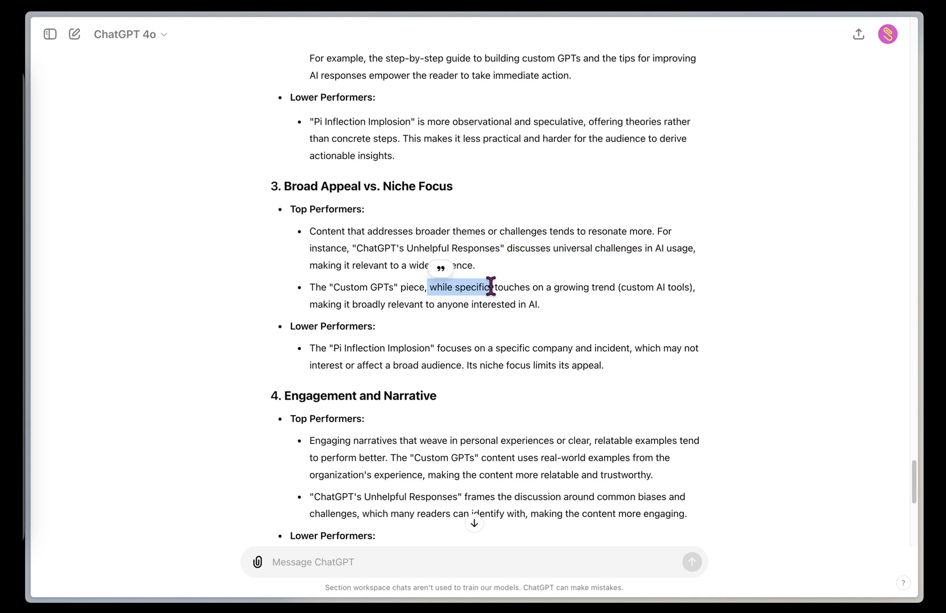
{"action": "scroll", "scroll_direction": "down", "scroll_amount": 3}
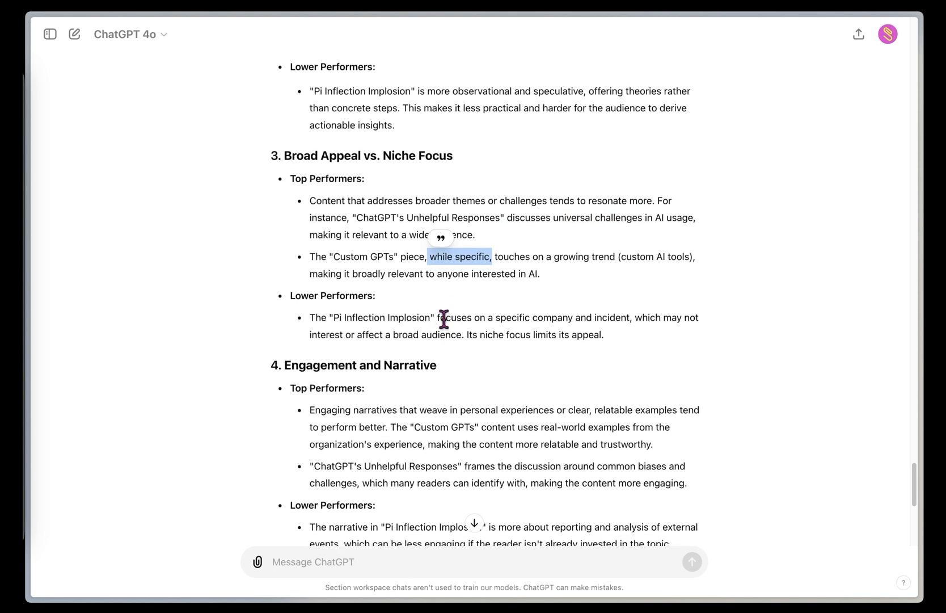
{"action": "left_click_drag", "start_coordinate": [438, 318], "coordinate": [592, 318]}
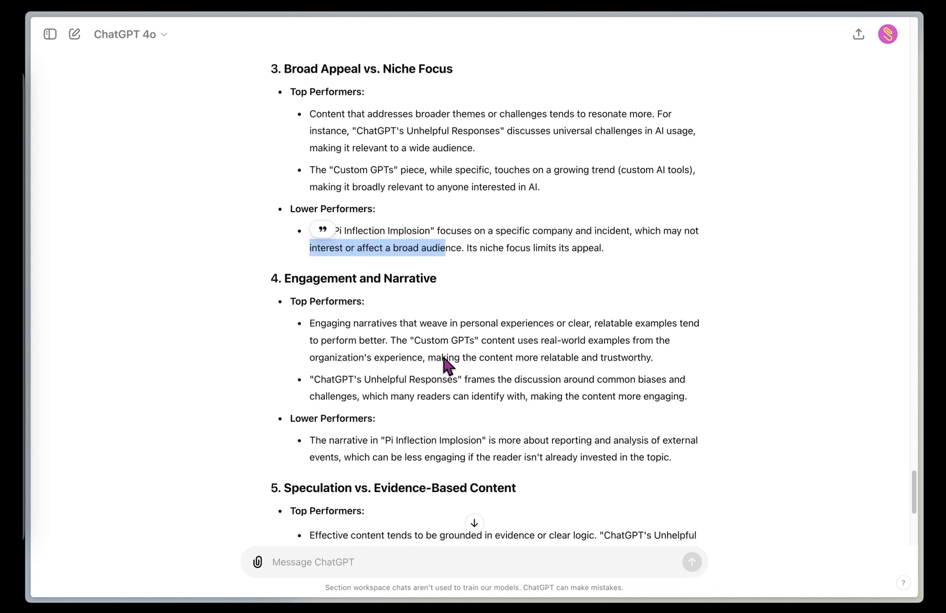
{"action": "scroll", "scroll_direction": "down", "scroll_amount": 3}
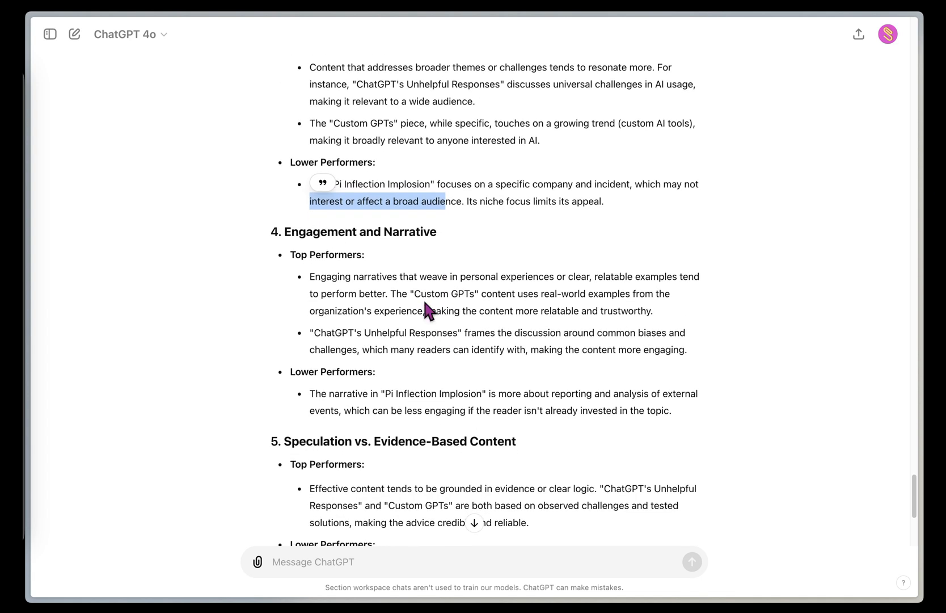
{"action": "scroll", "scroll_direction": "down", "scroll_amount": 3}
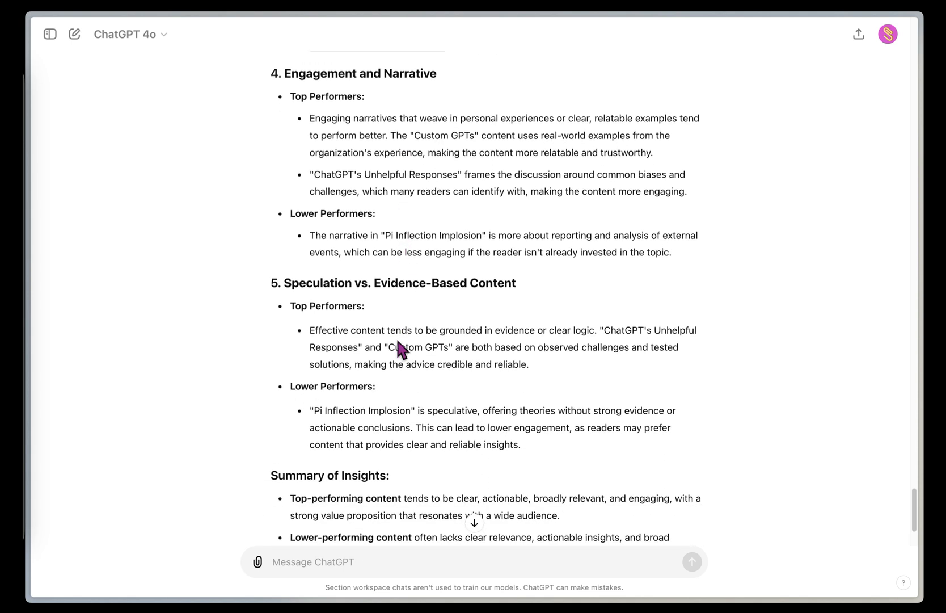
{"action": "scroll", "scroll_direction": "down", "scroll_amount": 3}
{"action": "type", "text": "Can you analyze the calls to ac"}
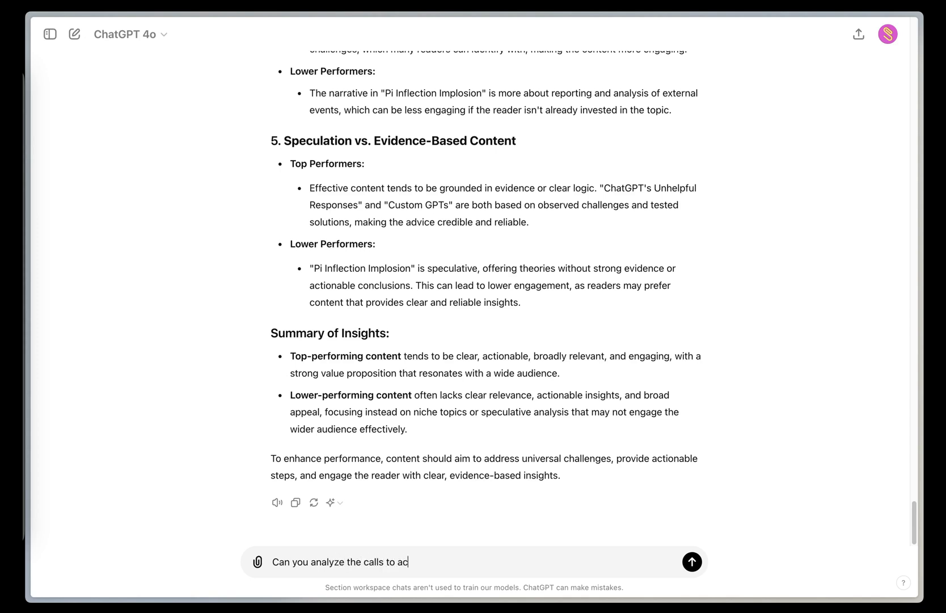
Finish typing 'Can you analyze the calls to actions to see if there are any differences?'.
{"action": "type", "text": "tions to see"}
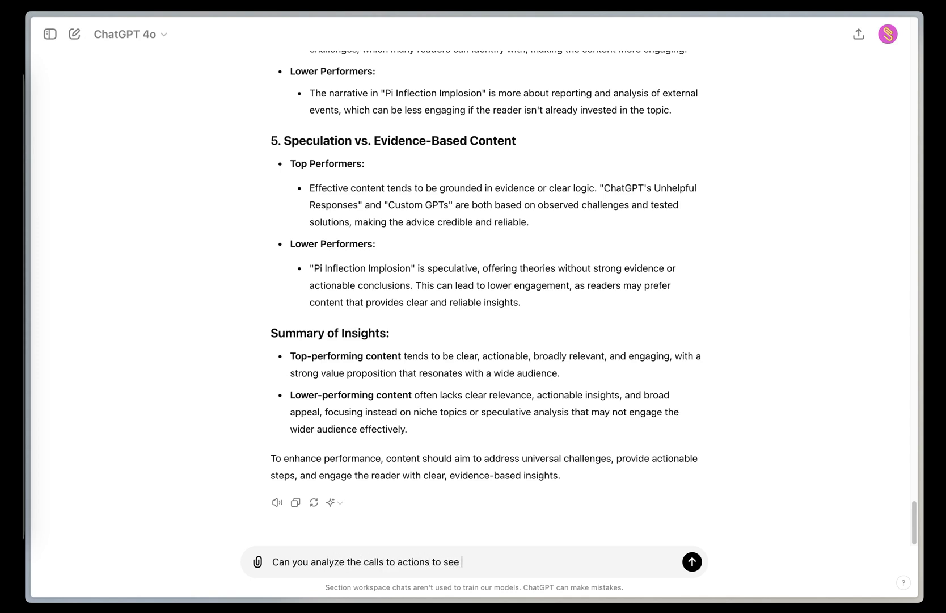
{"action": "type", "text": "if there are any"}
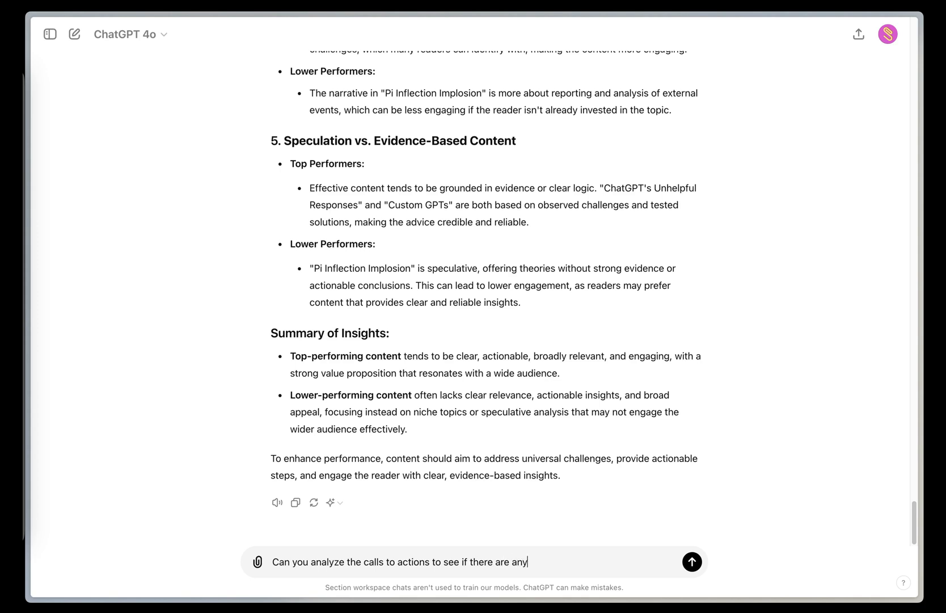
{"action": "type", "text": "differences?"}
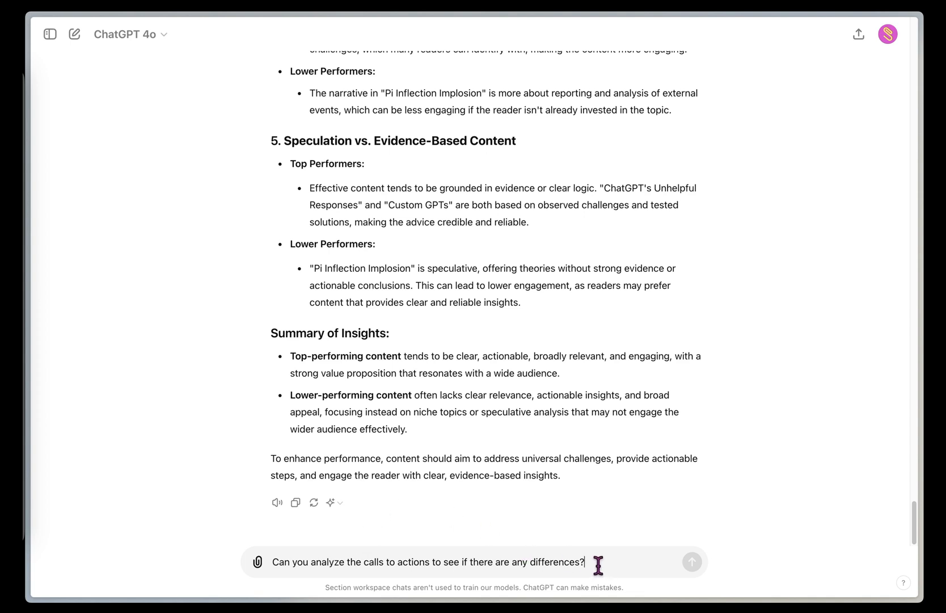
Send the calls-to-action question and review the CTA analysis, highlighting the 'Grab a seat' closing line.
{"action": "left_click", "coordinate": [692, 562]}
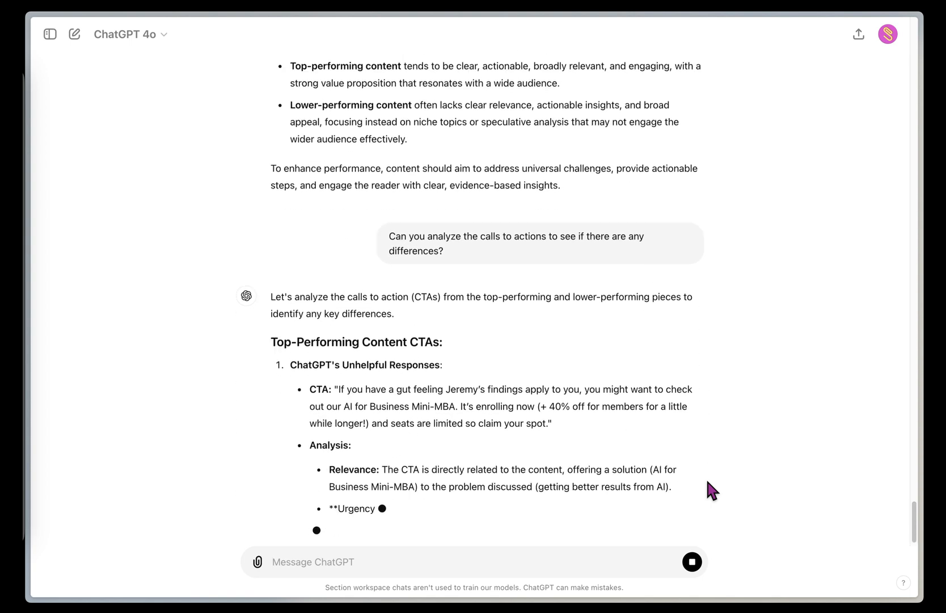
{"action": "scroll", "scroll_direction": "down", "scroll_amount": 3}
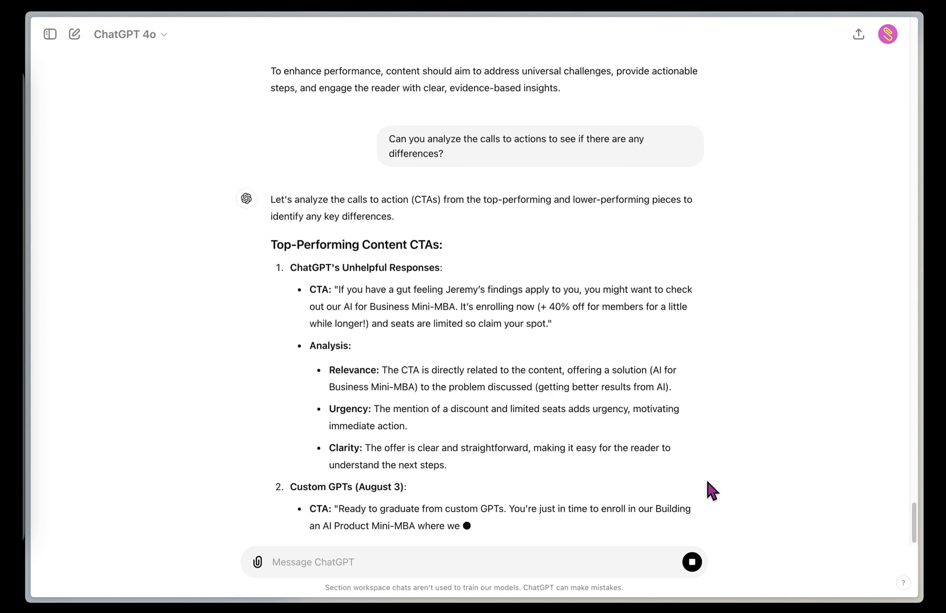
{"action": "scroll", "scroll_direction": "down", "scroll_amount": 3}
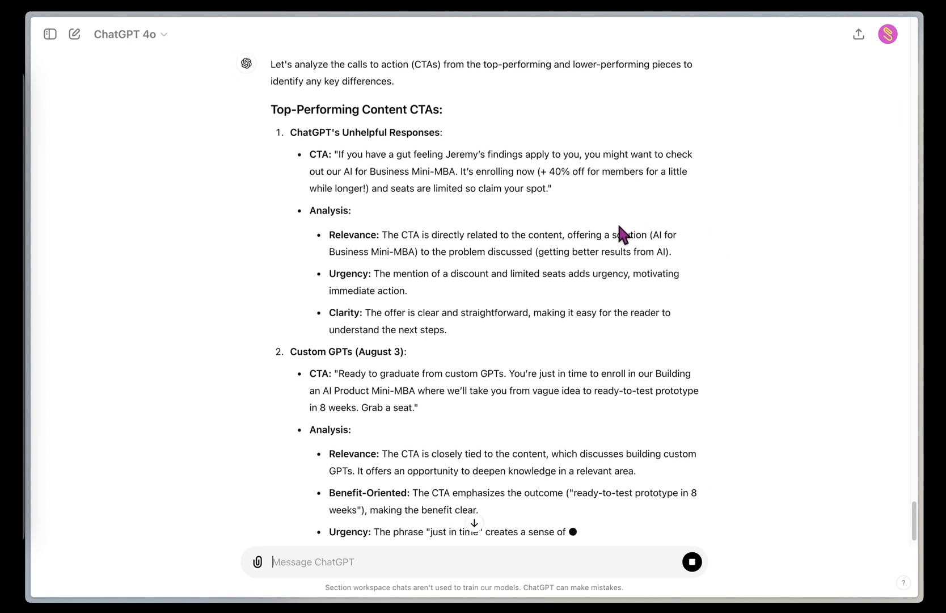
{"action": "scroll", "scroll_direction": "down", "scroll_amount": 3}
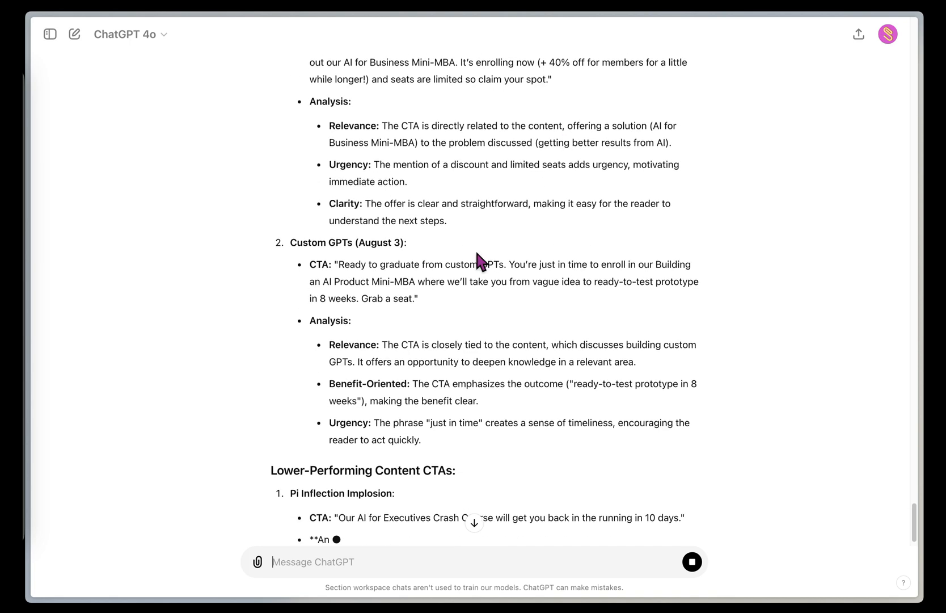
{"action": "scroll", "scroll_direction": "down", "scroll_amount": 3}
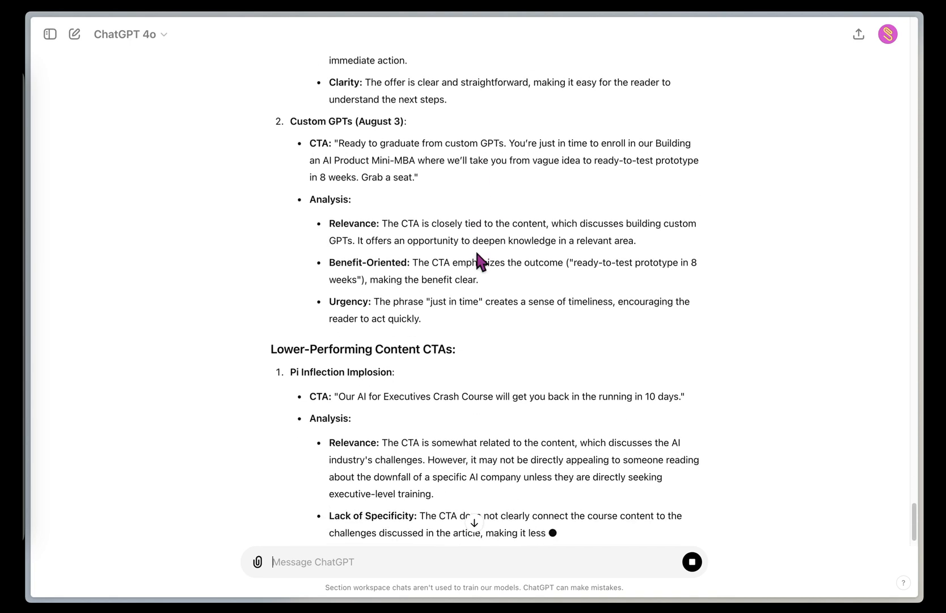
{"action": "scroll", "scroll_direction": "down", "scroll_amount": 3}
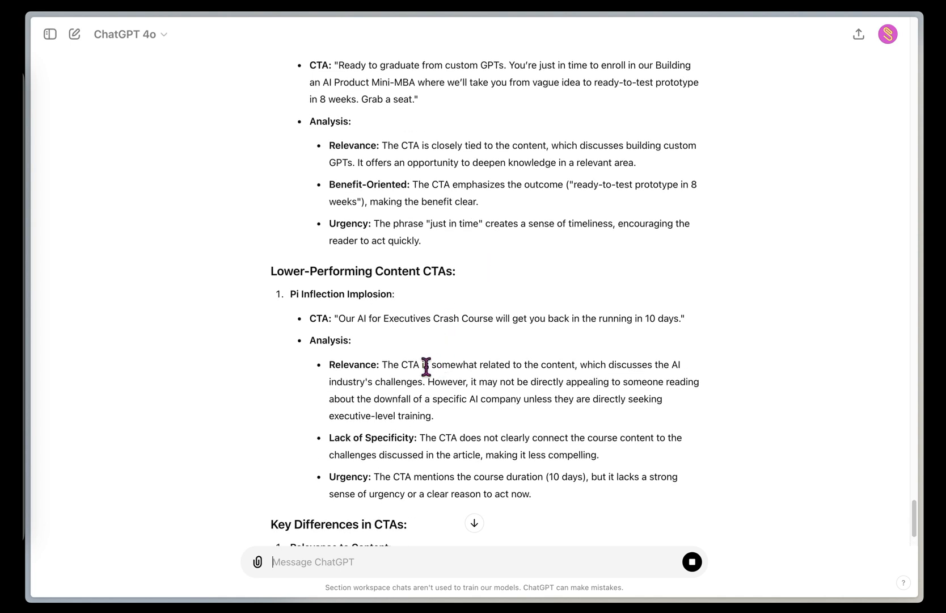
{"action": "mouse_move", "coordinate": [422, 383]}
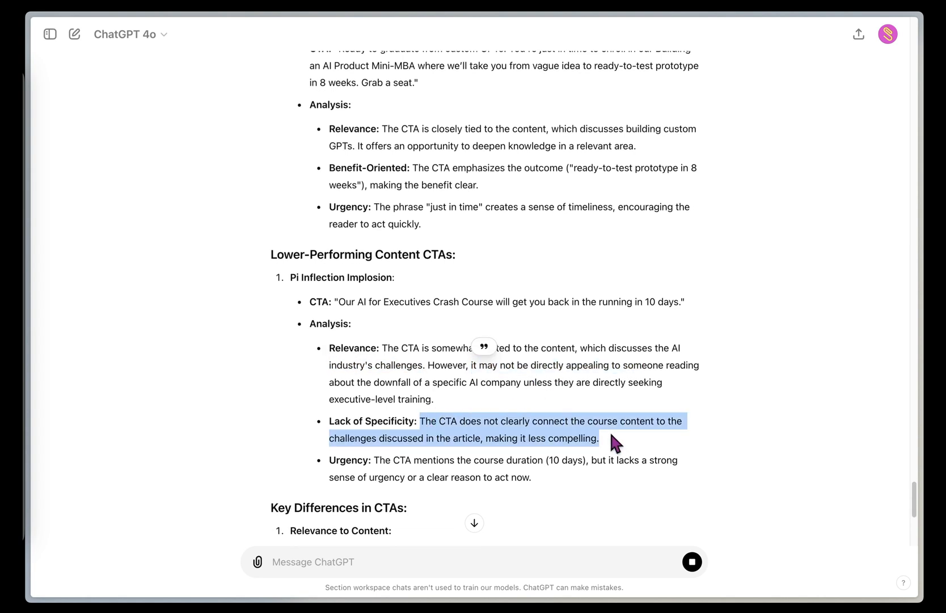
{"action": "scroll", "scroll_direction": "down", "scroll_amount": 3}
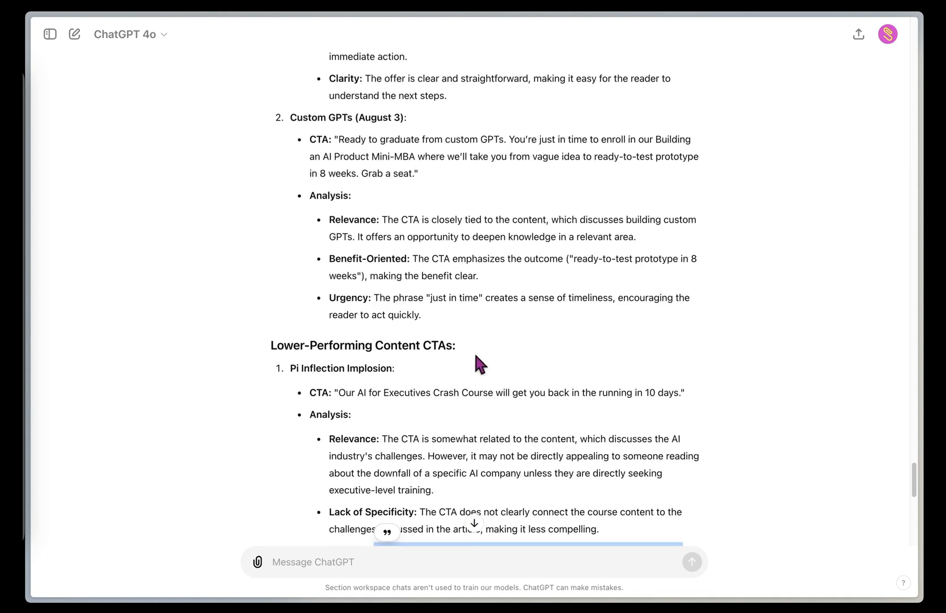
{"action": "left_click_drag", "start_coordinate": [374, 297], "coordinate": [479, 297]}
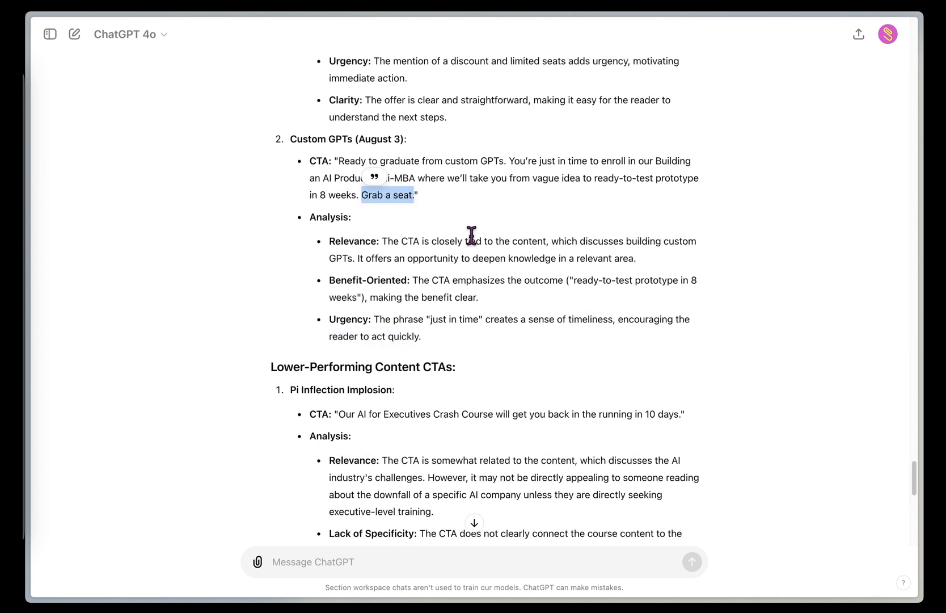
{"action": "scroll", "scroll_direction": "down", "scroll_amount": 3}
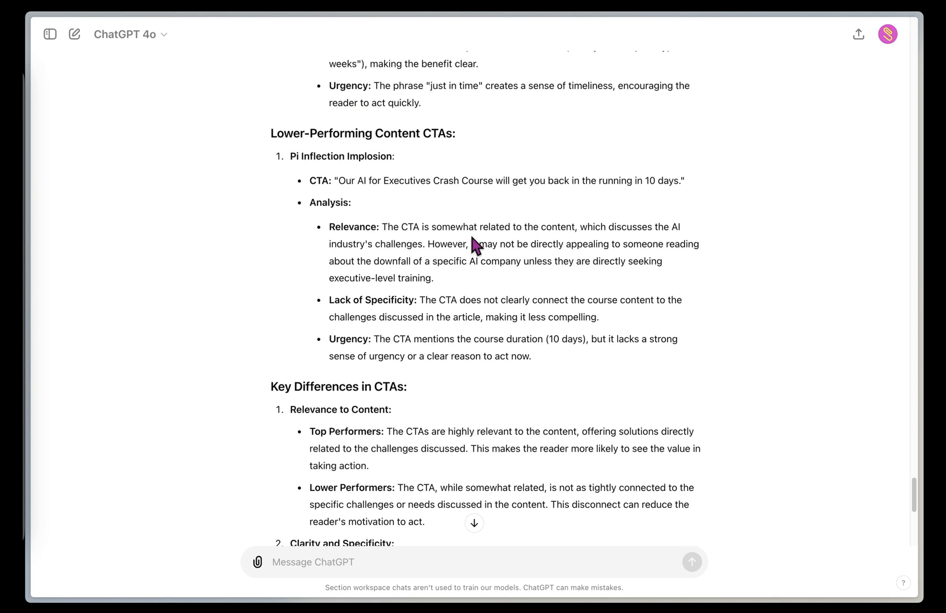
{"action": "scroll", "scroll_direction": "down", "scroll_amount": 3}
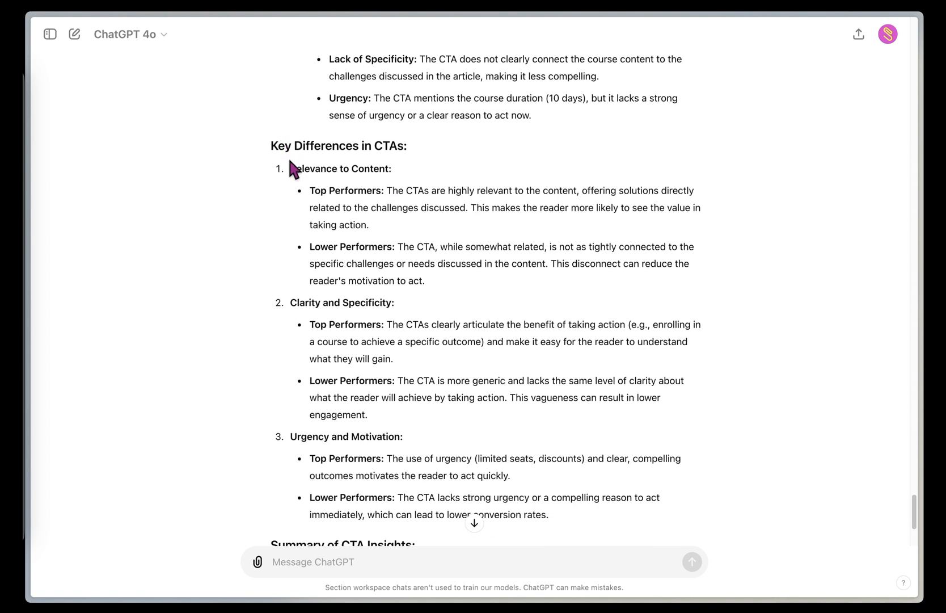
{"action": "left_click_drag", "start_coordinate": [310, 191], "coordinate": [368, 224]}
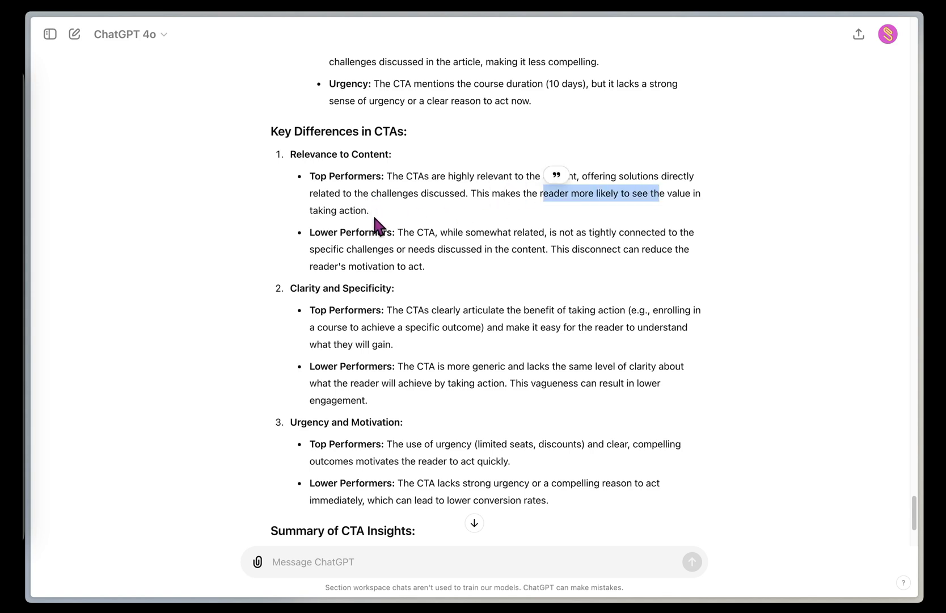
{"action": "scroll", "scroll_direction": "down", "scroll_amount": 3}
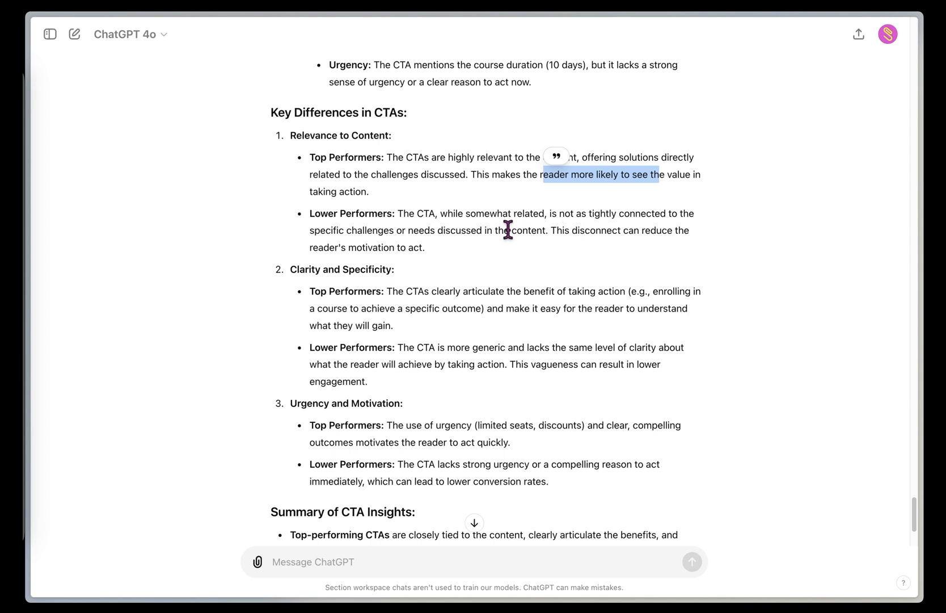
{"action": "scroll", "scroll_direction": "down", "scroll_amount": 3}
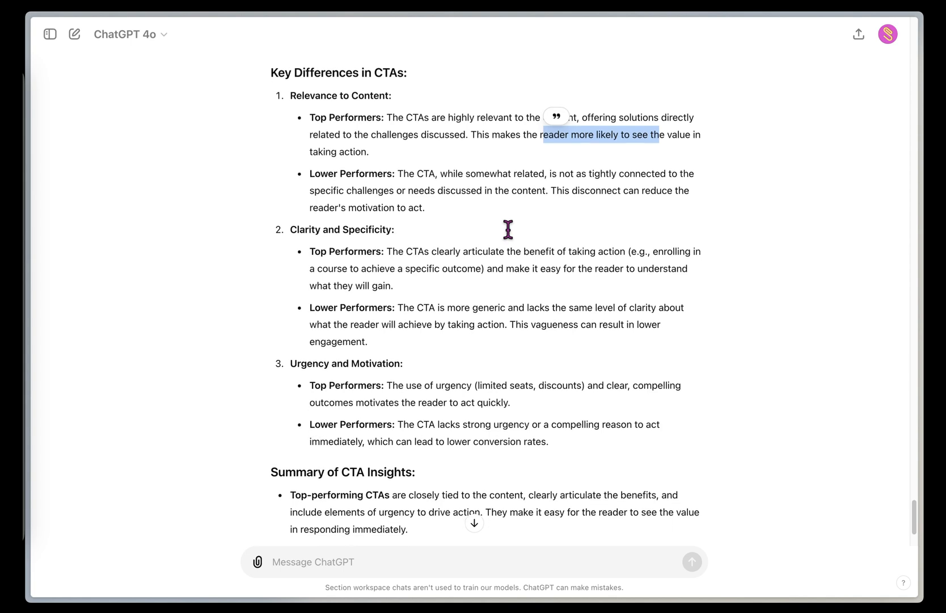
{"action": "scroll", "scroll_direction": "down", "scroll_amount": 3}
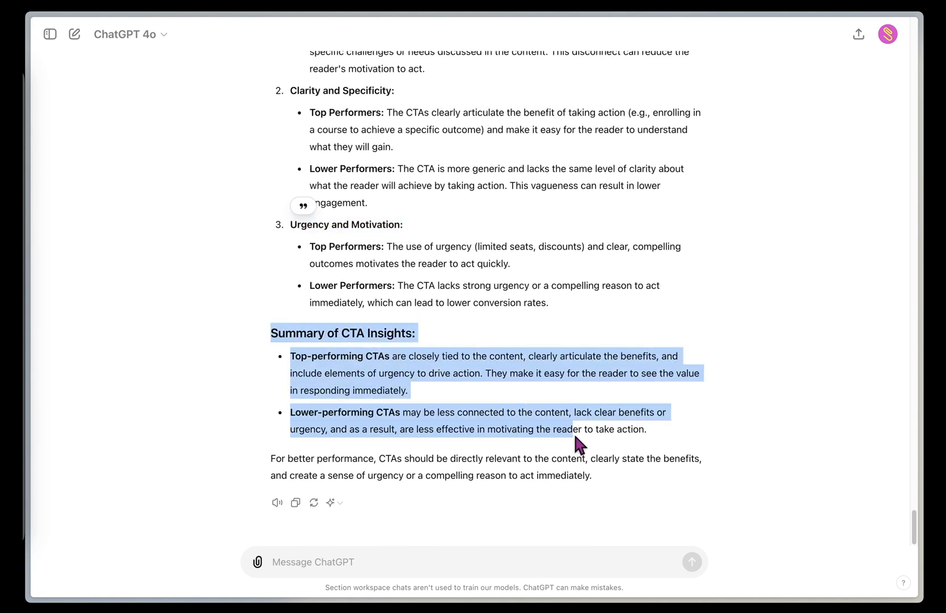
{"action": "left_click", "coordinate": [505, 562]}
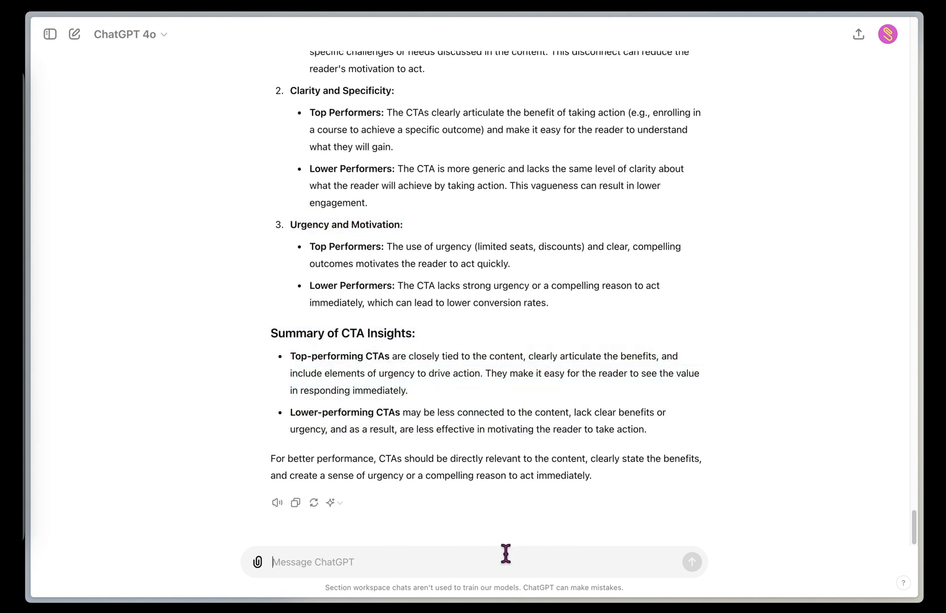